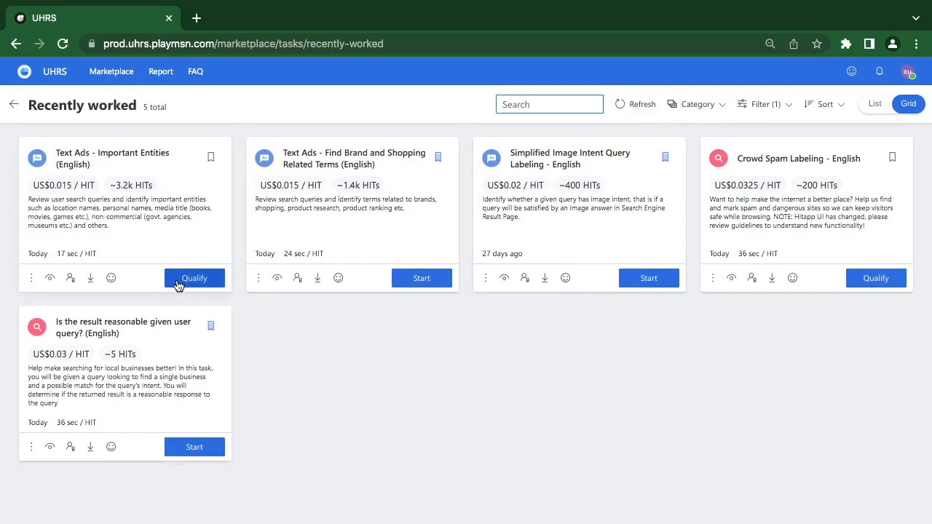
# - Start the Text Ads - Important Entities qualification test from the task card and confirm the popup
pyautogui.click(196, 277)
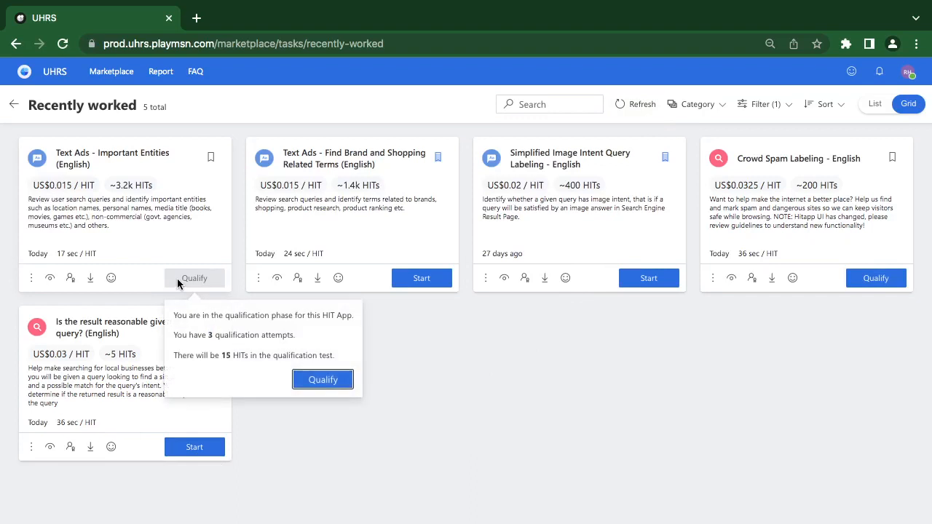
pyautogui.click(323, 379)
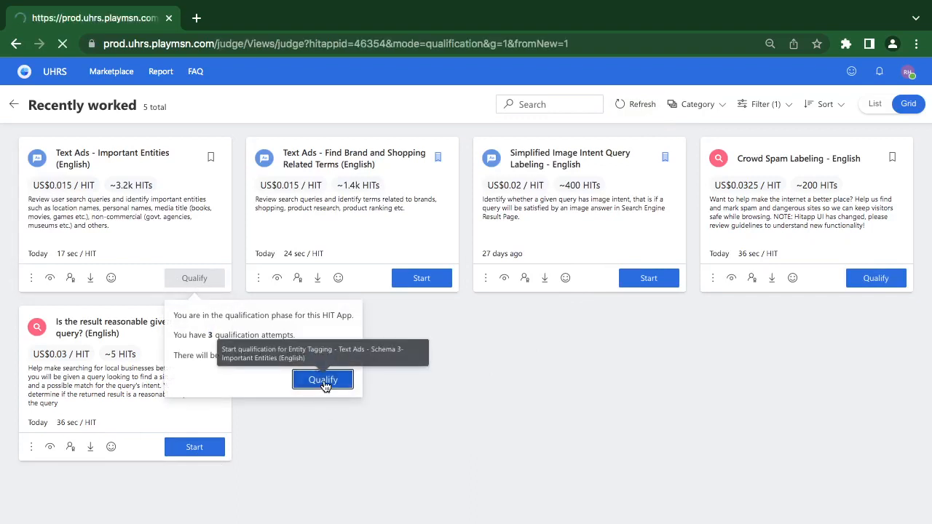
pyautogui.click(324, 379)
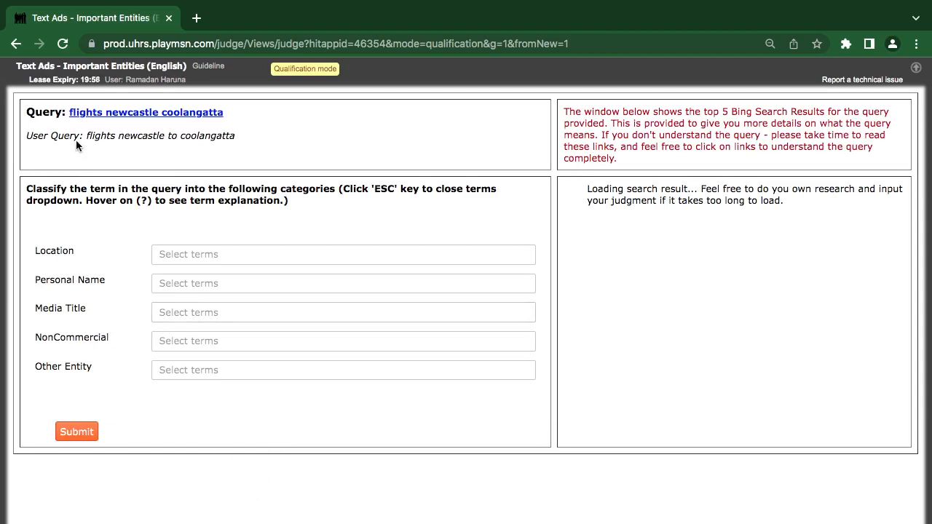
pyautogui.moveTo(47, 292)
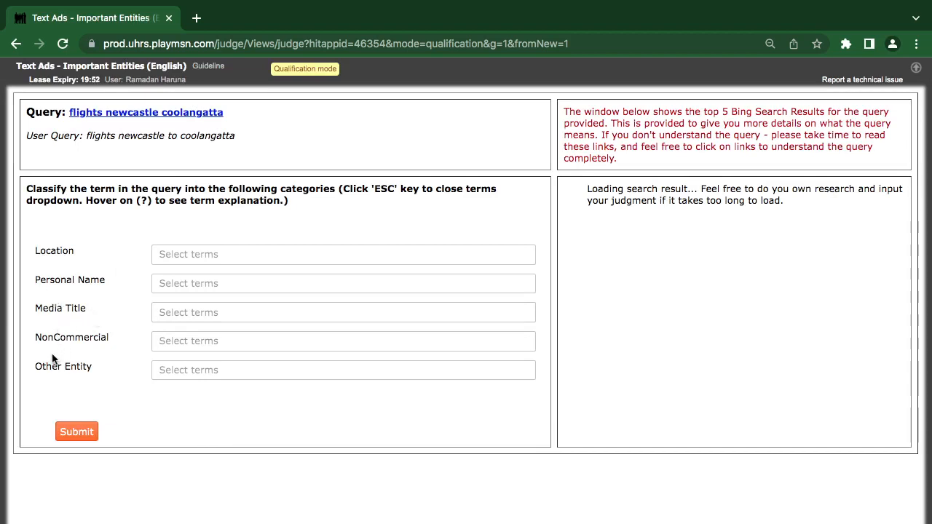
pyautogui.moveTo(73, 379)
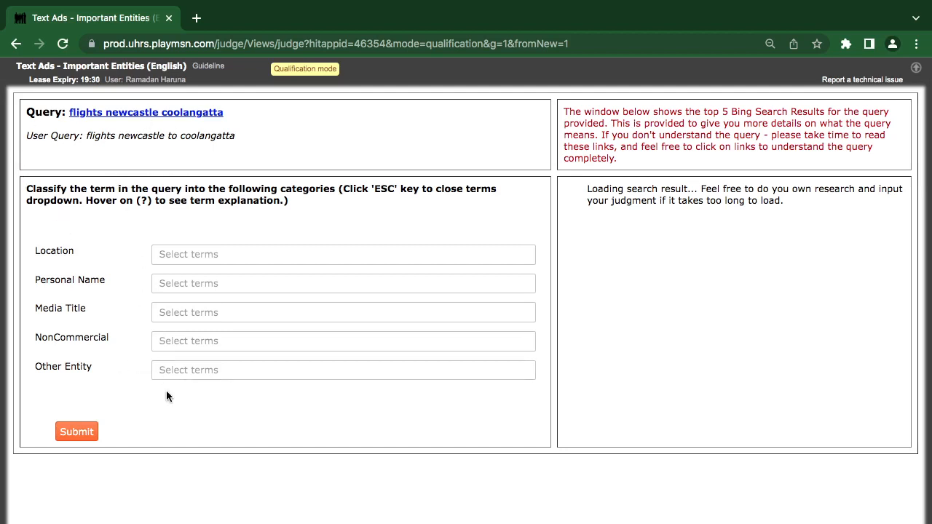
pyautogui.moveTo(68, 126)
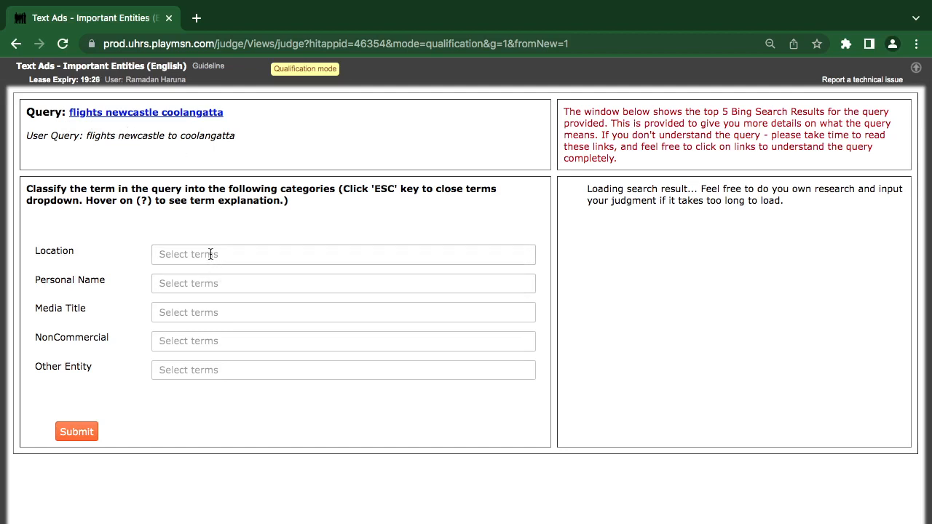
# - Tag newcastle and coolangatta as Location for 'flights newcastle coolangatta', submit, and load the next query
pyautogui.click(343, 253)
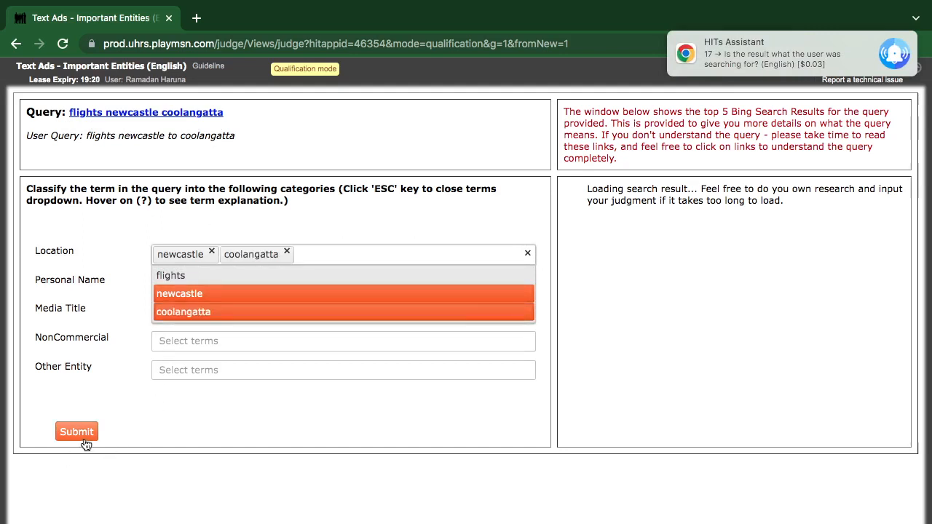
pyautogui.click(76, 431)
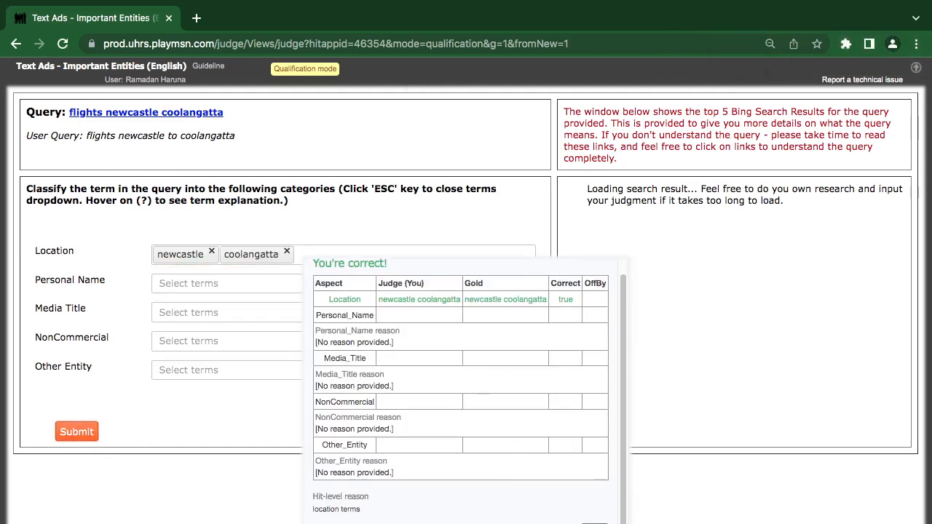
pyautogui.click(76, 431)
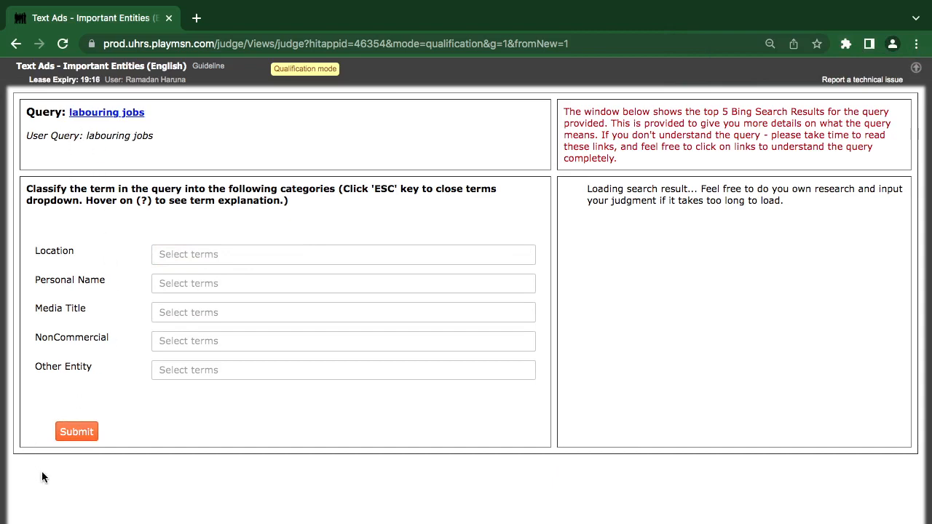
# - Submit 'labouring jobs' with no entities tagged, dismiss the error, and load the next query
pyautogui.click(76, 431)
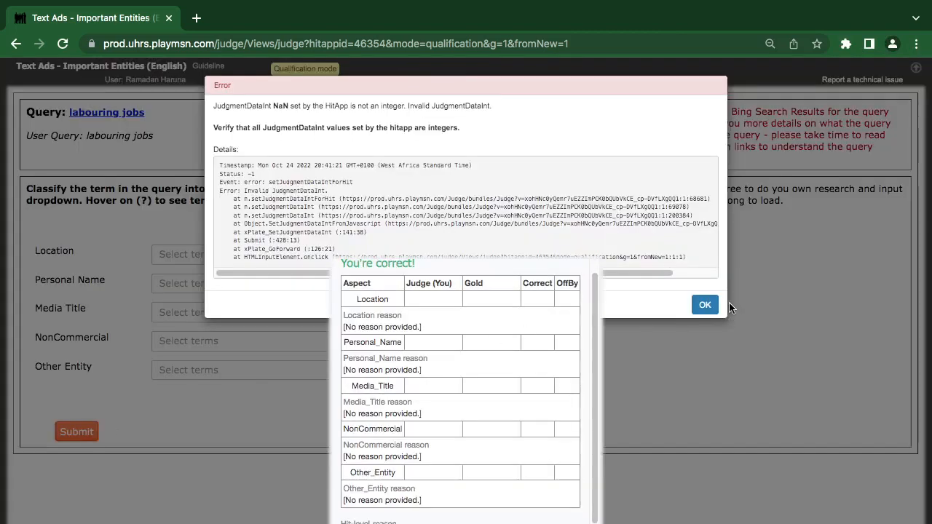
pyautogui.click(705, 304)
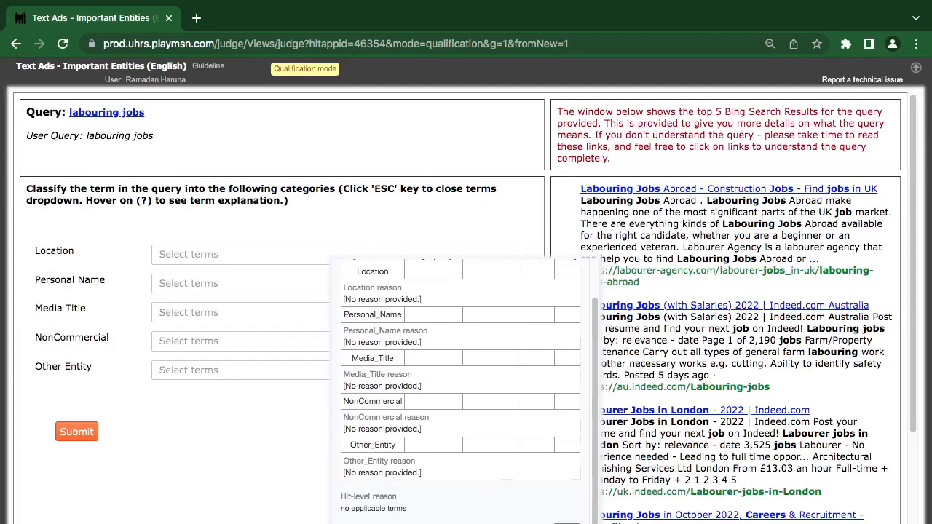
pyautogui.click(76, 431)
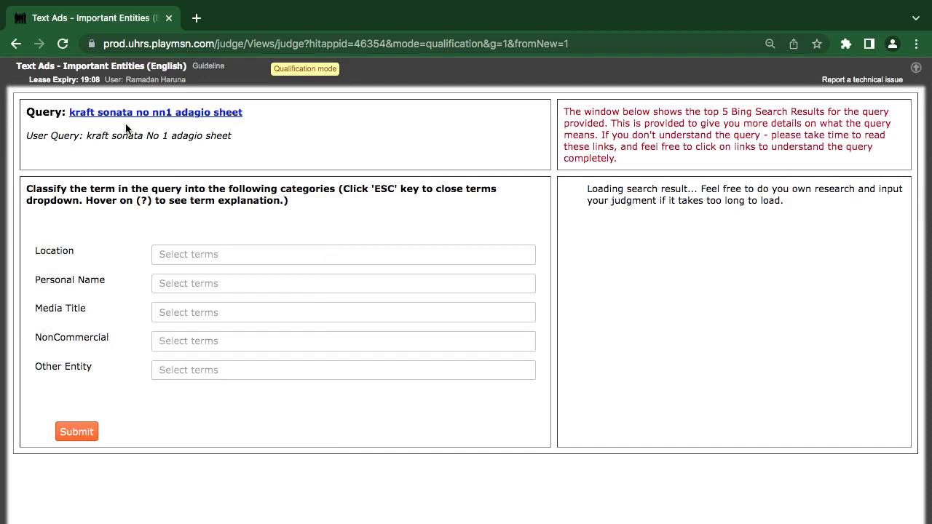
# - Research 'kraft sonata no nn1 adagio sheet' by scrolling through its Bing results in a new tab
pyautogui.click(154, 112)
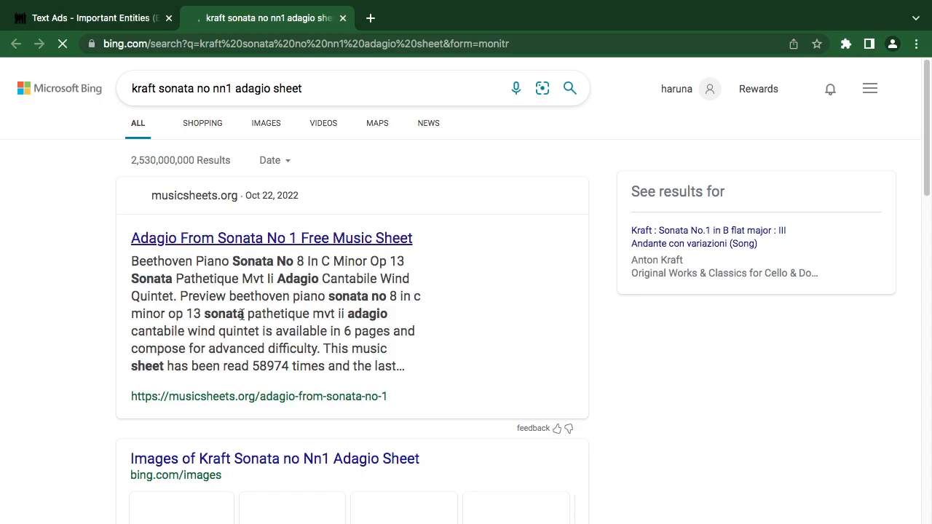
pyautogui.scroll(-3)
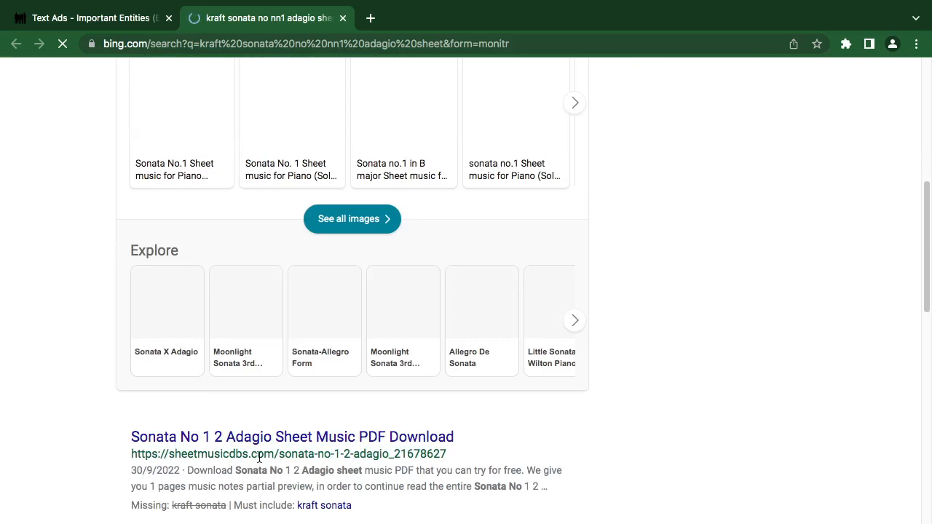
pyautogui.click(87, 17)
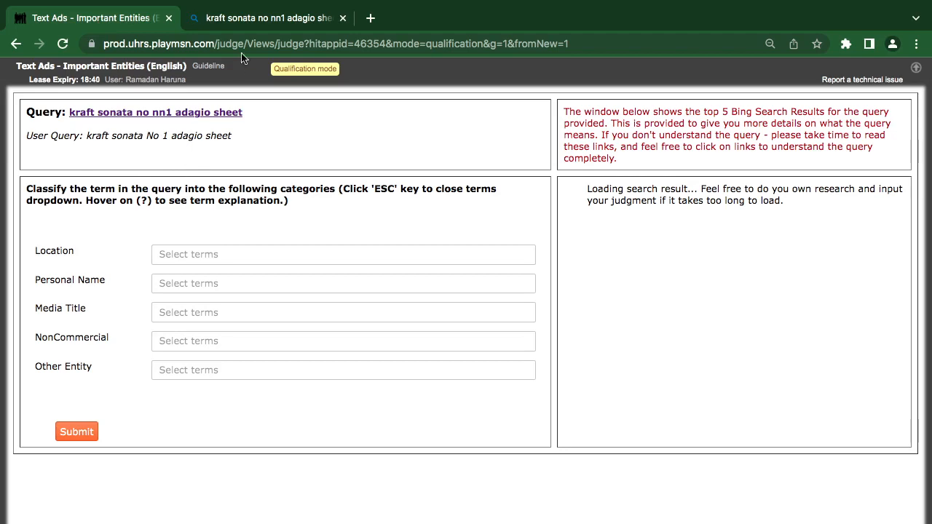
pyautogui.click(268, 18)
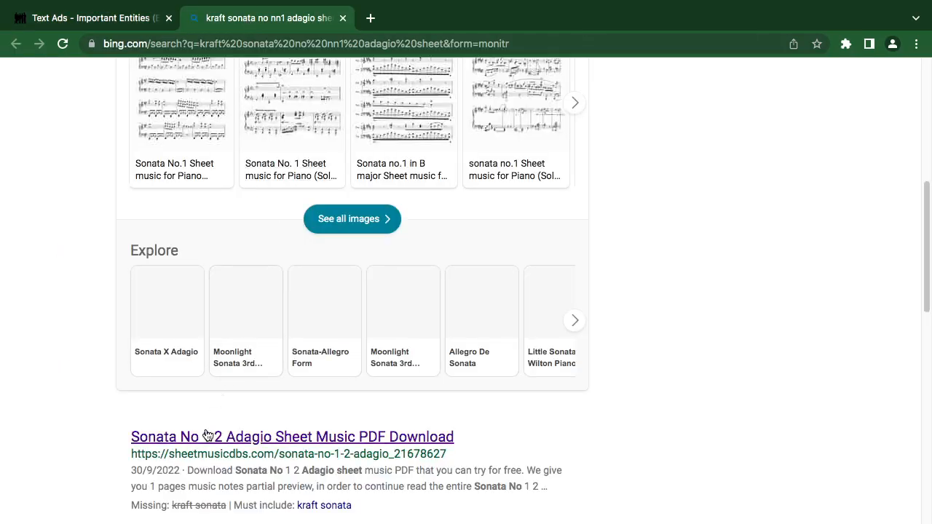
pyautogui.scroll(-3)
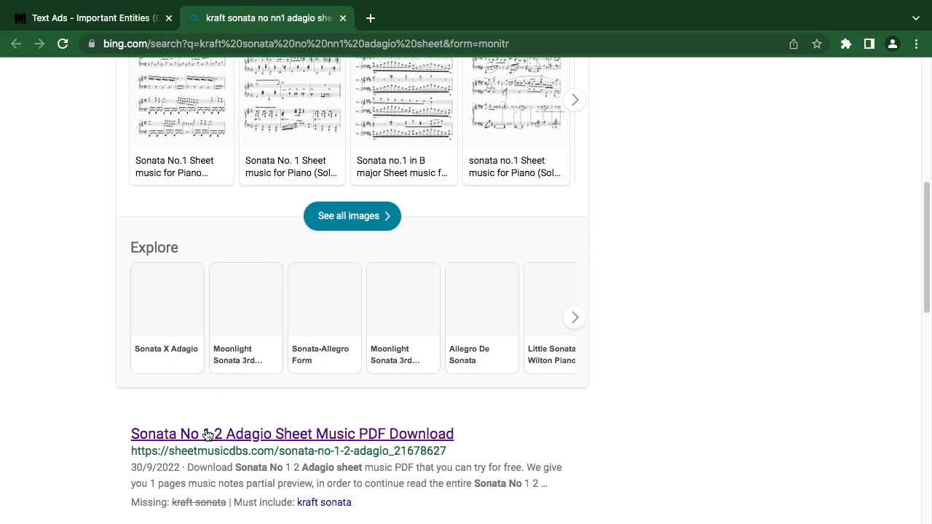
pyautogui.scroll(-3)
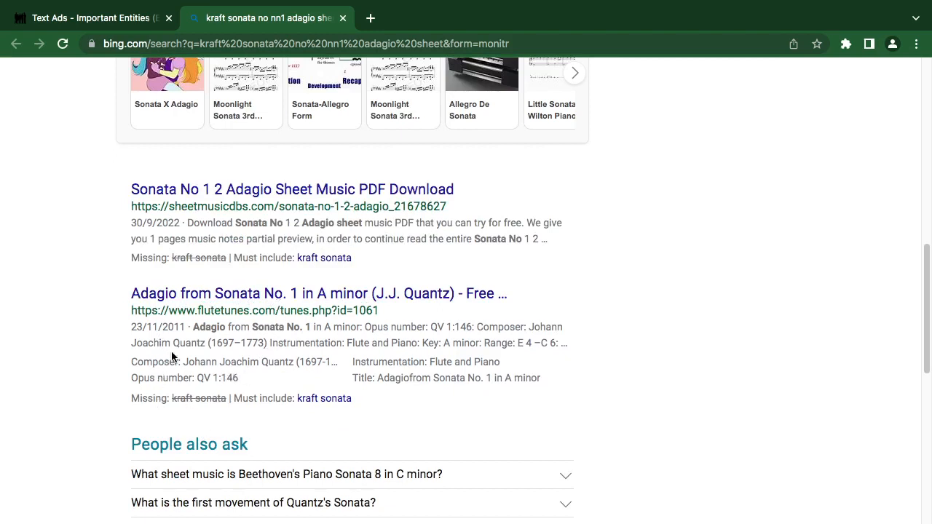
pyautogui.moveTo(186, 345)
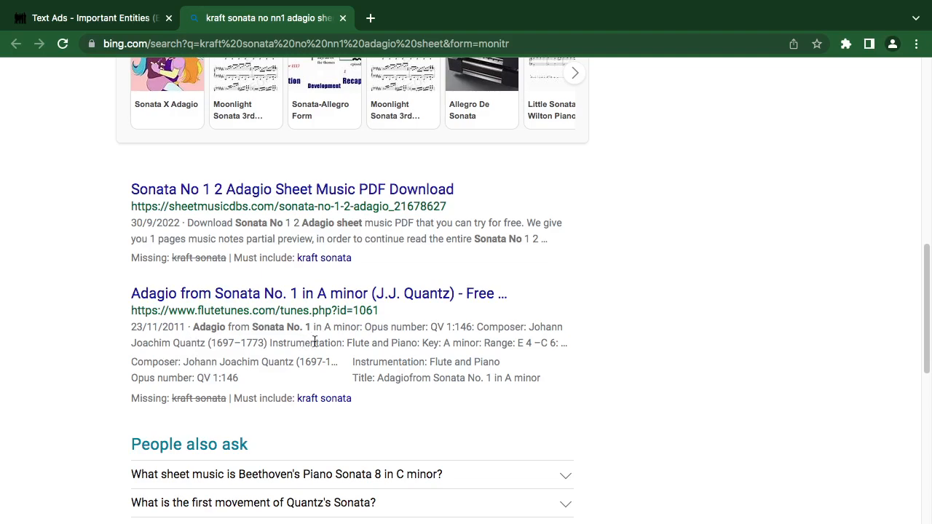
pyautogui.scroll(-3)
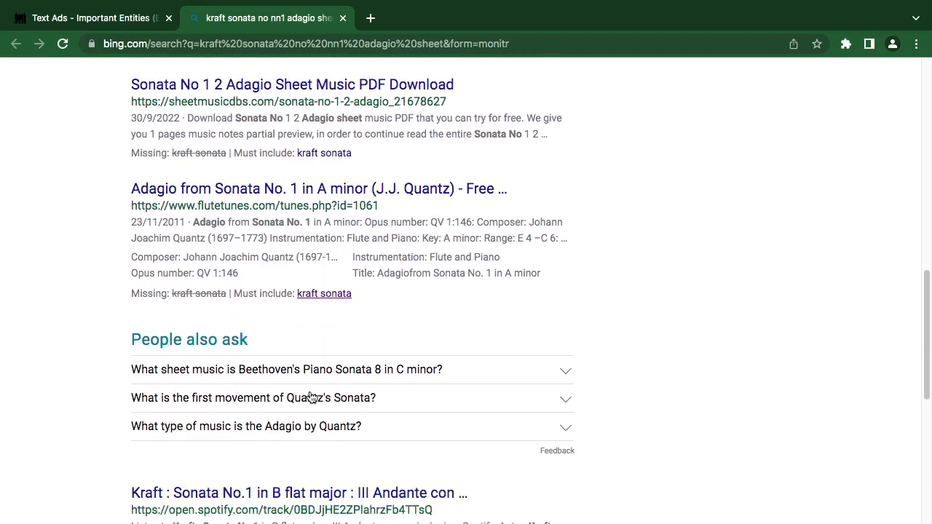
pyautogui.scroll(-3)
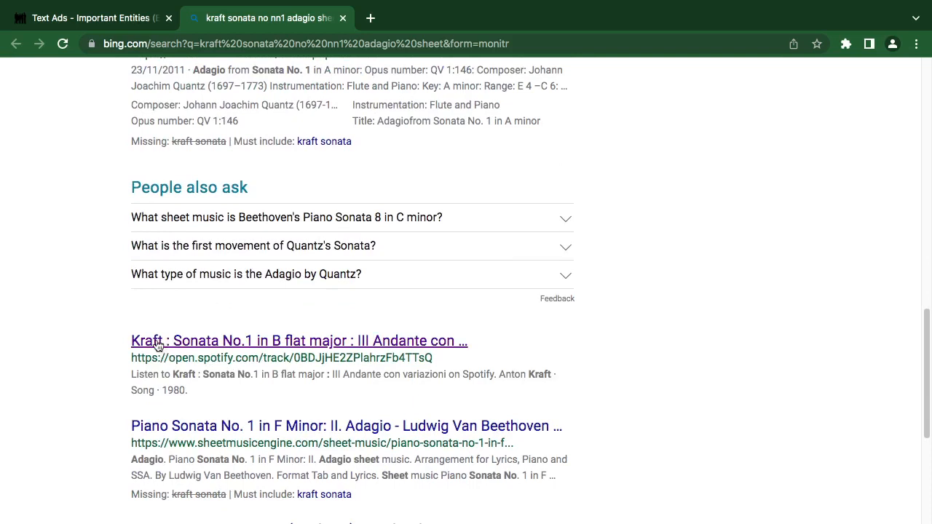
pyautogui.moveTo(153, 348)
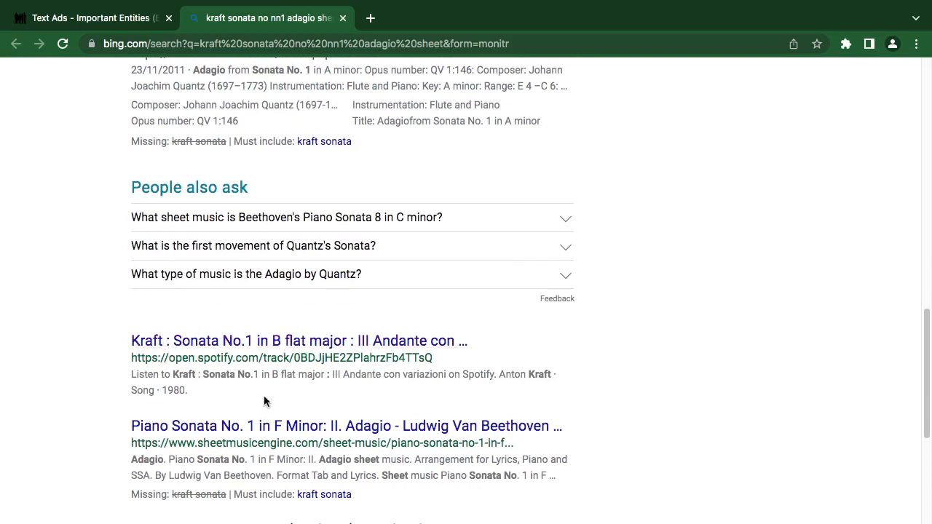
pyautogui.moveTo(258, 402)
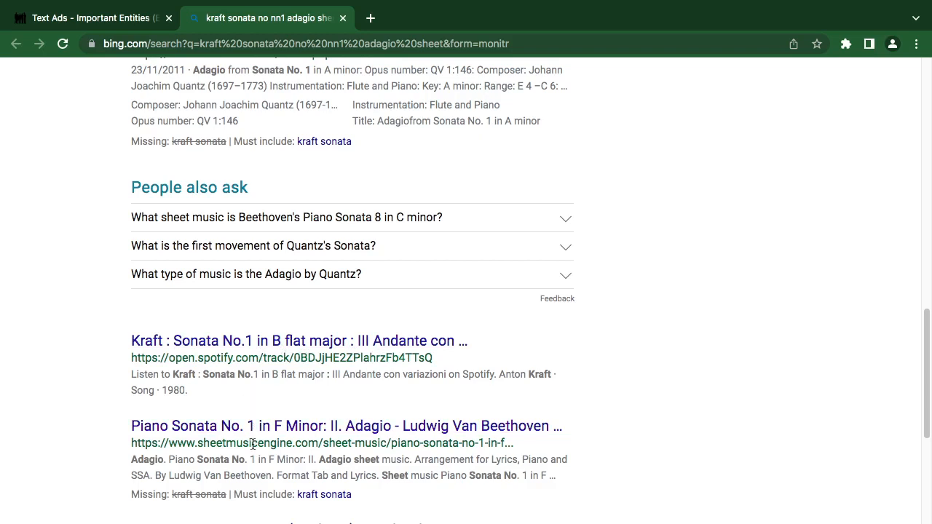
pyautogui.scroll(-3)
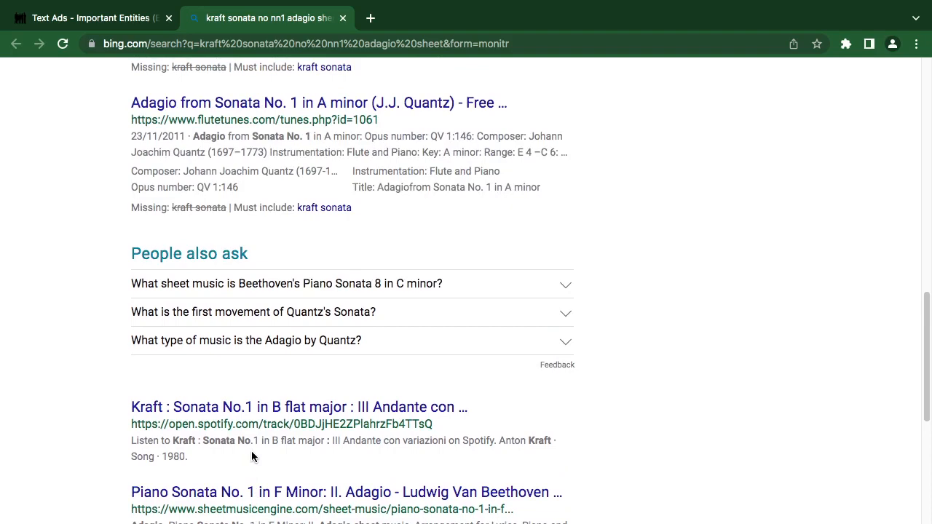
pyautogui.scroll(-3)
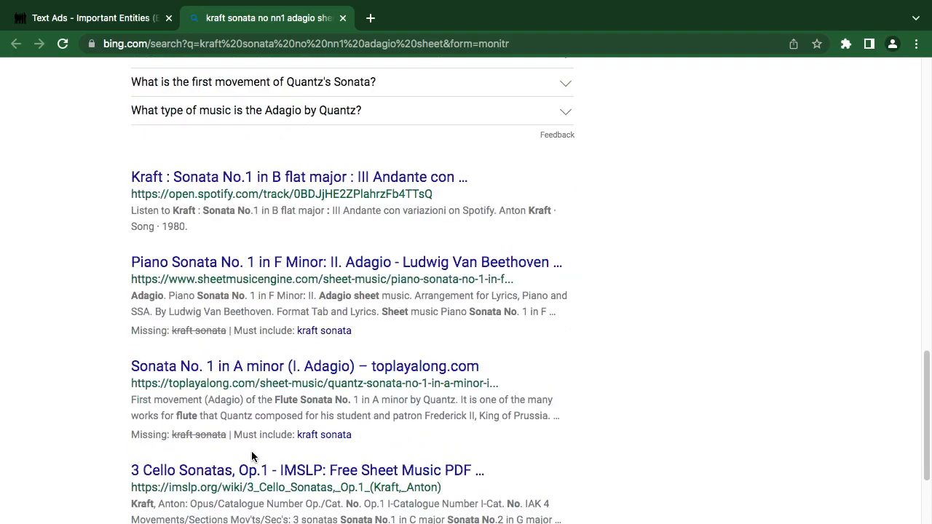
# - Tag sonata, no and nn1 as Media Title for the kraft query, submit, and load the next query
pyautogui.click(91, 18)
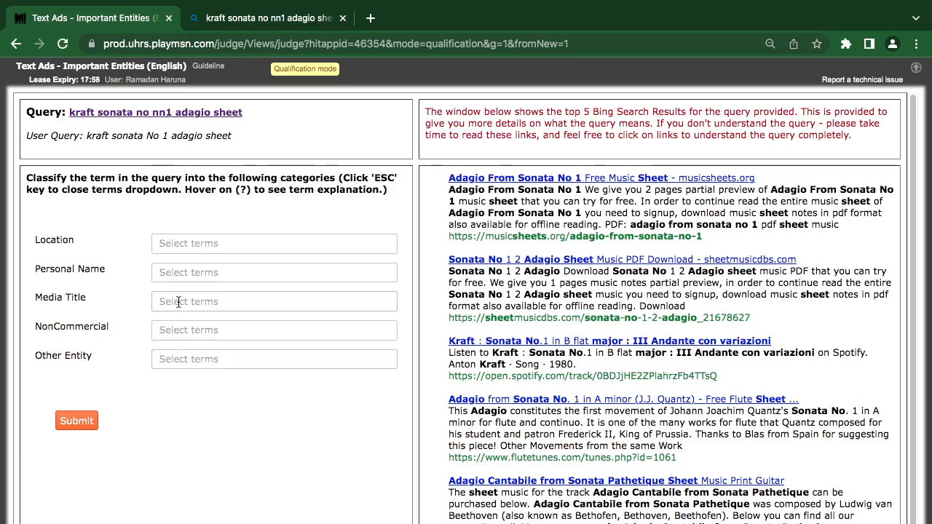
pyautogui.click(273, 301)
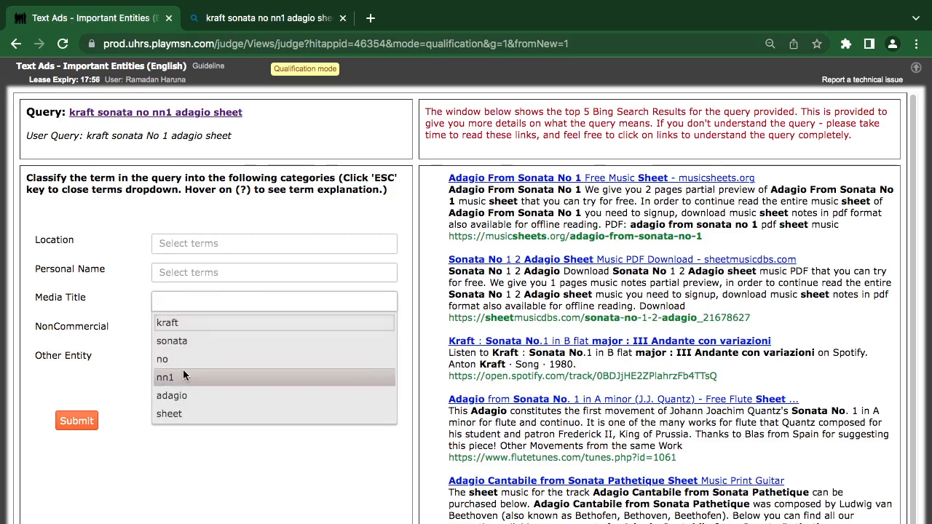
pyautogui.click(172, 340)
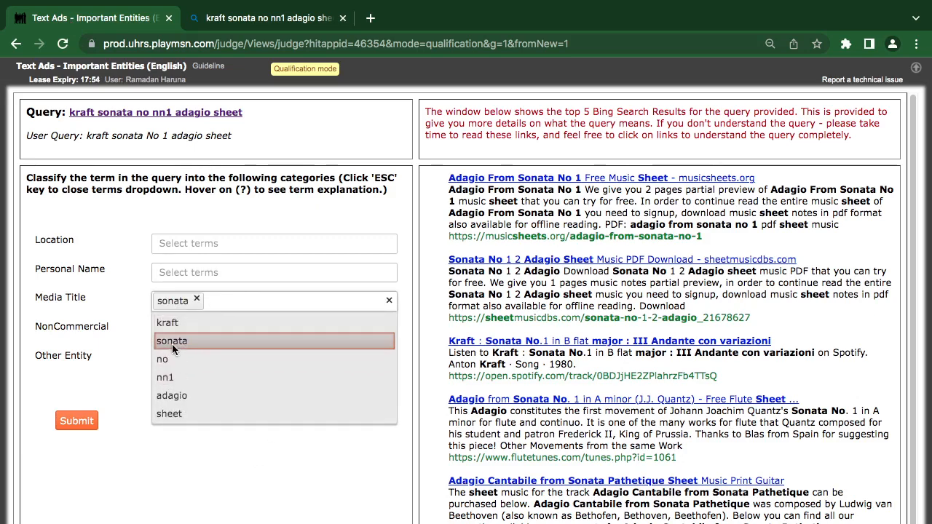
pyautogui.click(162, 358)
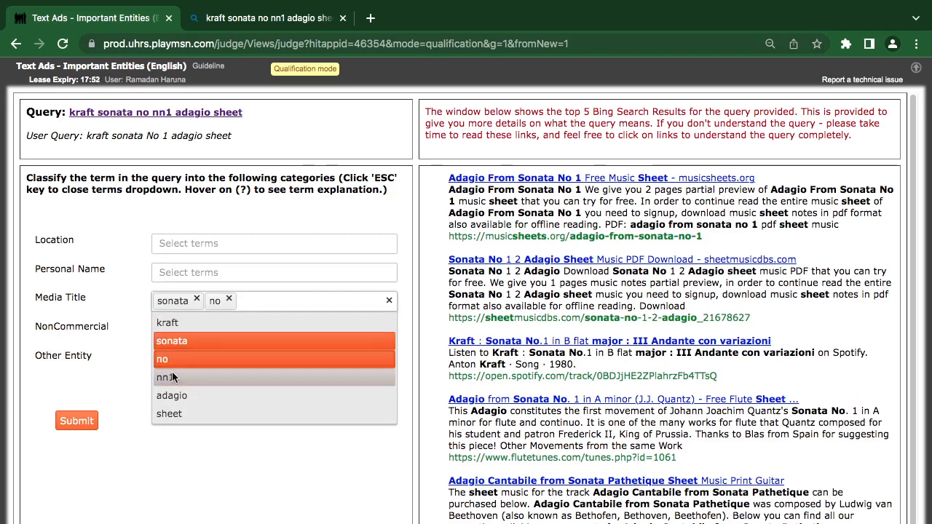
pyautogui.click(166, 377)
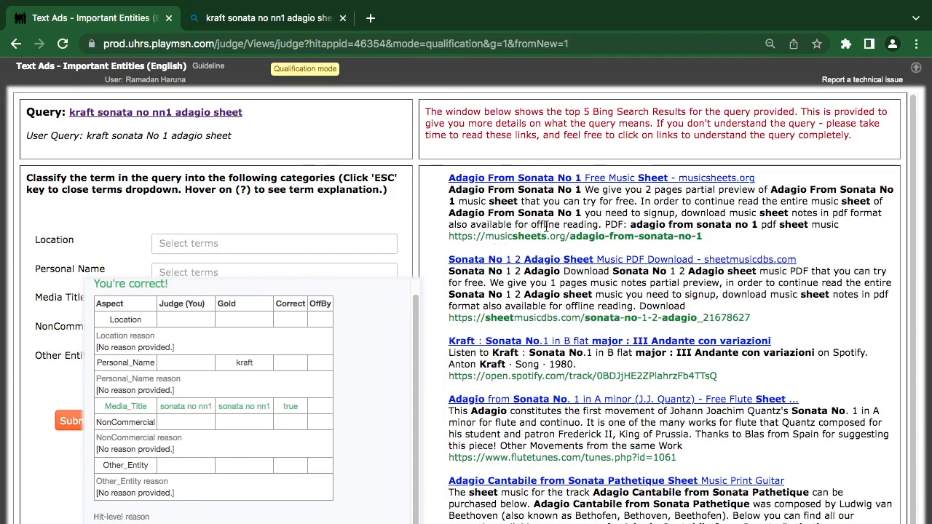
pyautogui.moveTo(556, 251)
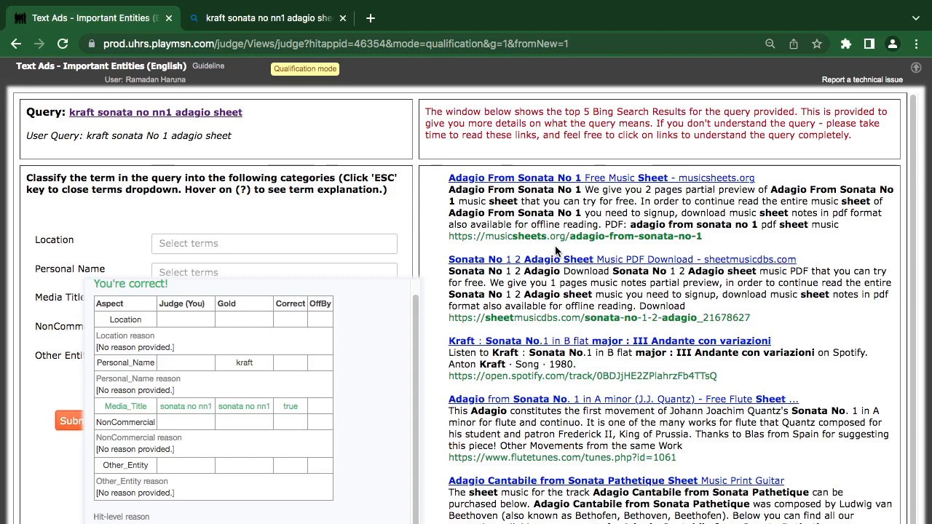
pyautogui.moveTo(513, 428)
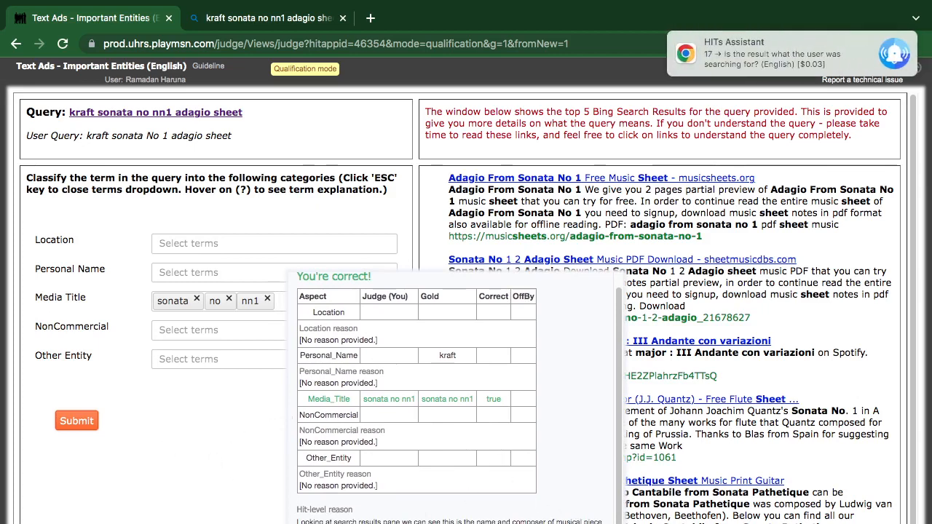
pyautogui.click(75, 420)
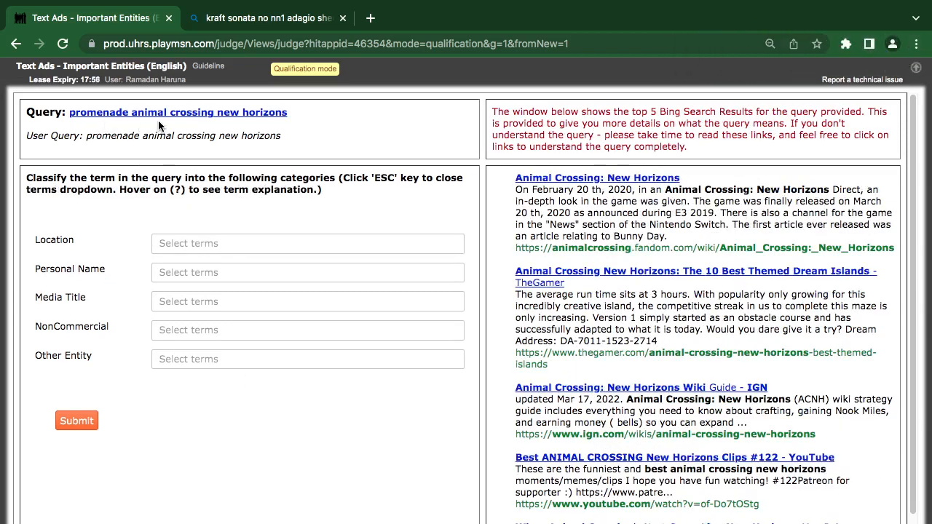
pyautogui.moveTo(244, 128)
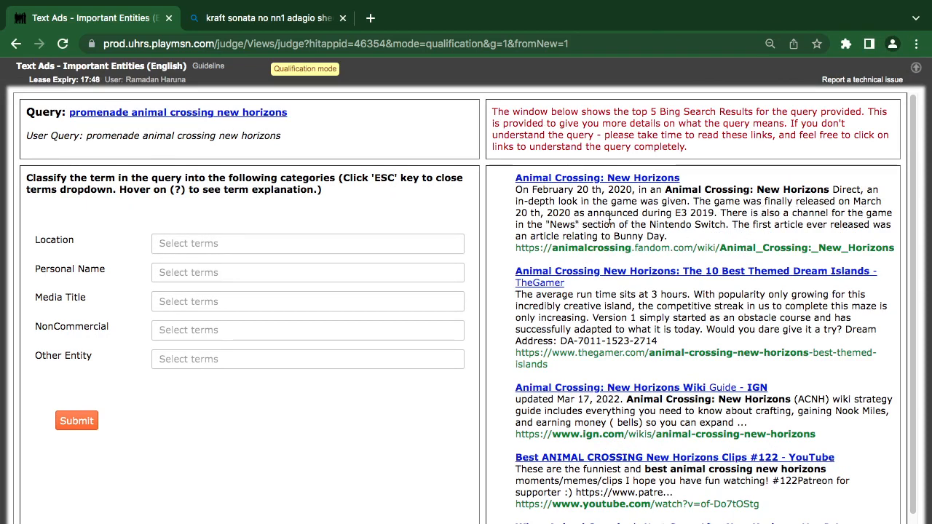
pyautogui.moveTo(683, 239)
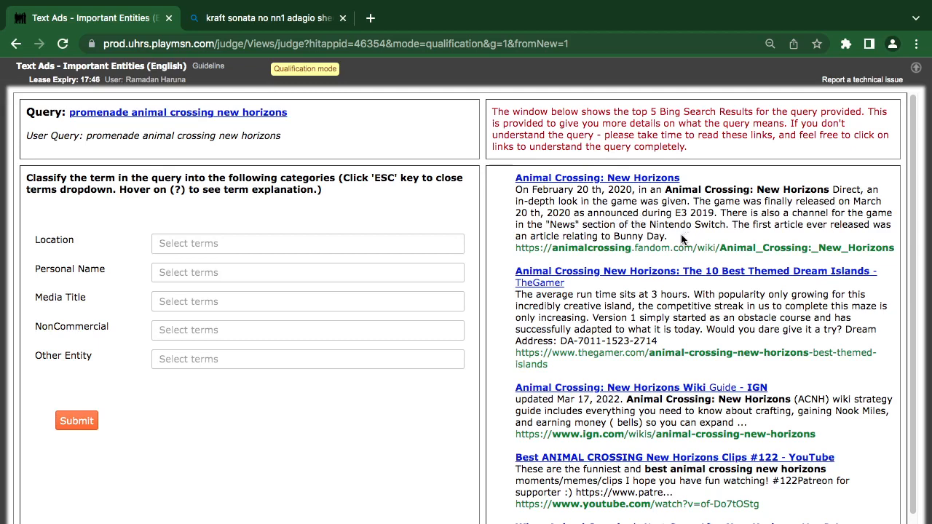
pyautogui.moveTo(61, 168)
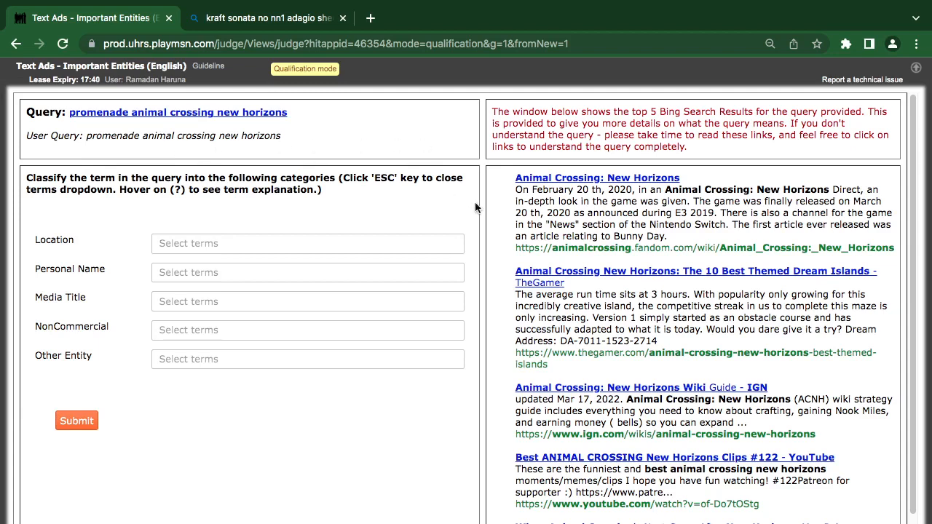
pyautogui.moveTo(623, 488)
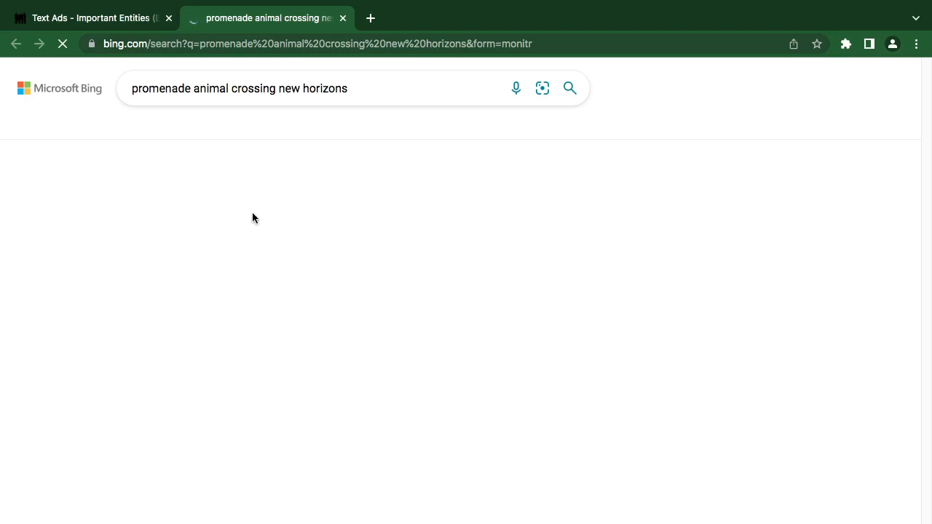
# - Review the Bing results for 'promenade animal crossing new horizons' and return to the task
pyautogui.click(87, 17)
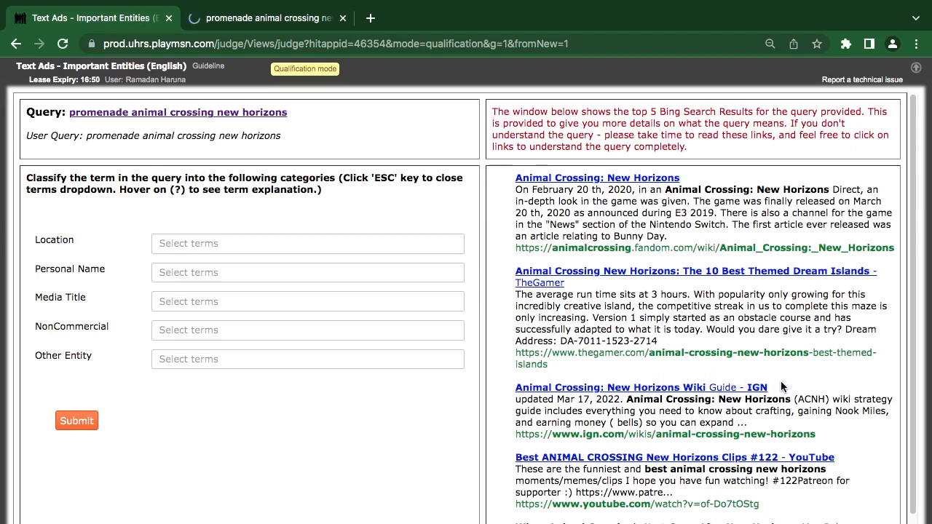
pyautogui.scroll(-3)
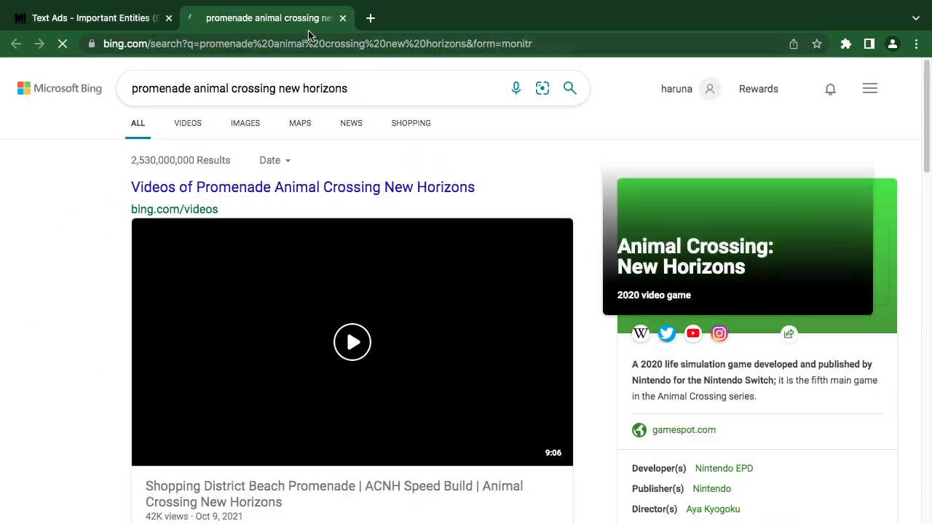
pyautogui.click(88, 17)
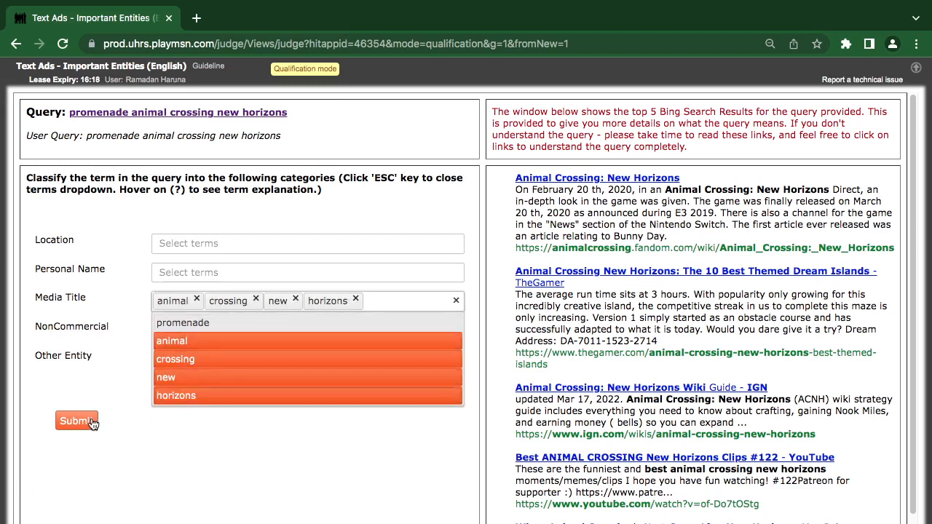
# - Submit animal crossing new horizons as Media Title and load the 'hemorrhoids symptoms' query
pyautogui.click(76, 421)
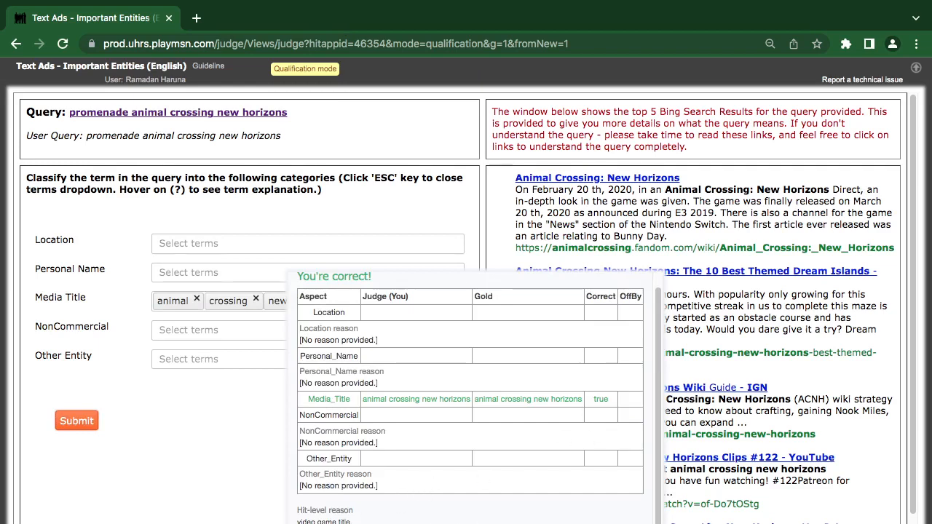
pyautogui.click(76, 419)
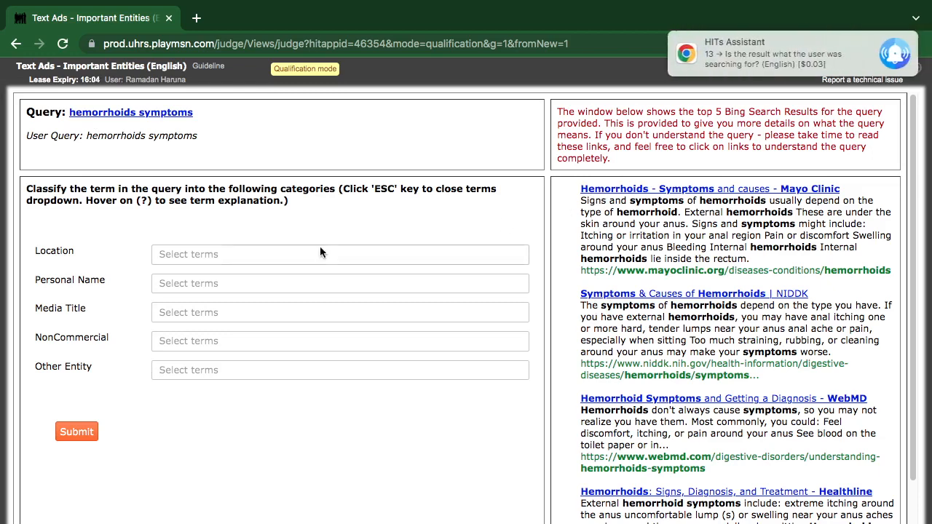
# - Tag hemorrhoids as Other Entity, submit, and start a Bing search for the alanis query
pyautogui.click(339, 370)
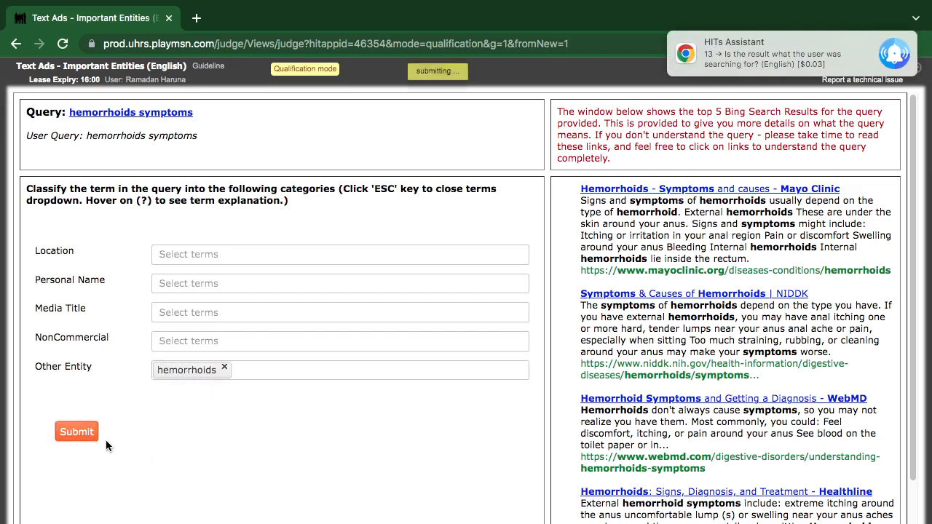
pyautogui.click(76, 431)
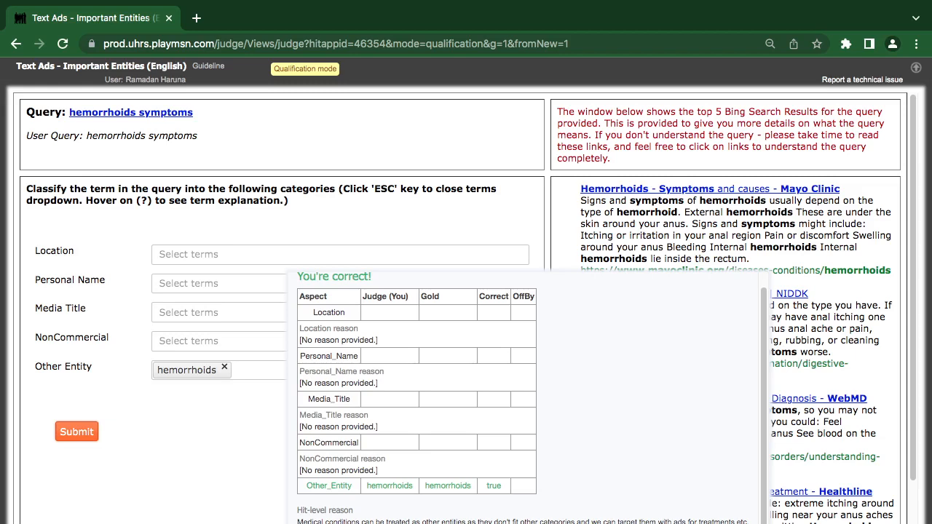
pyautogui.click(76, 431)
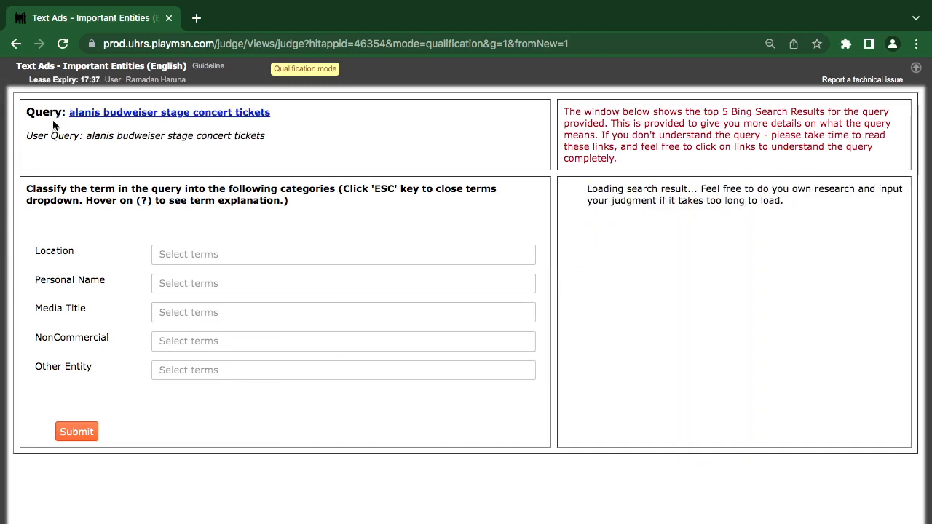
pyautogui.click(169, 112)
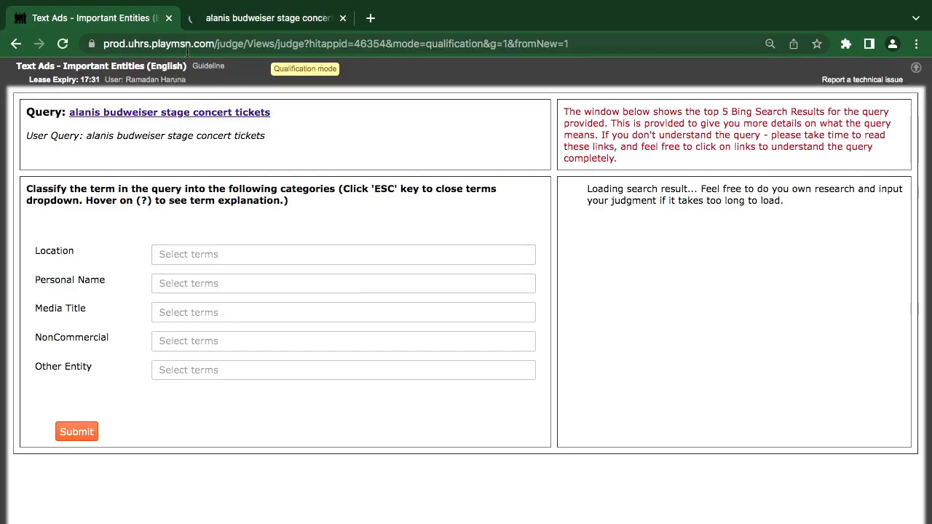
# - Check the Bing results for the alanis query and tag tickets as Other Entity
pyautogui.click(268, 17)
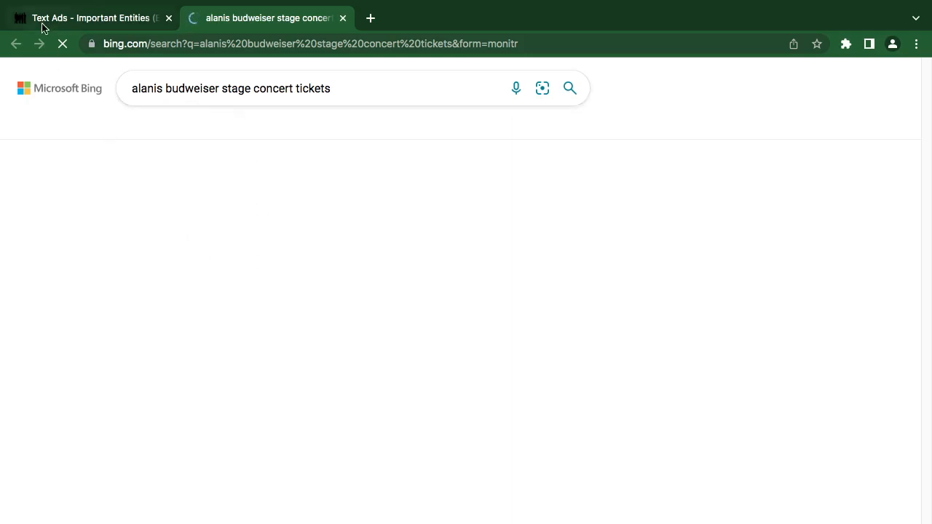
pyautogui.click(88, 17)
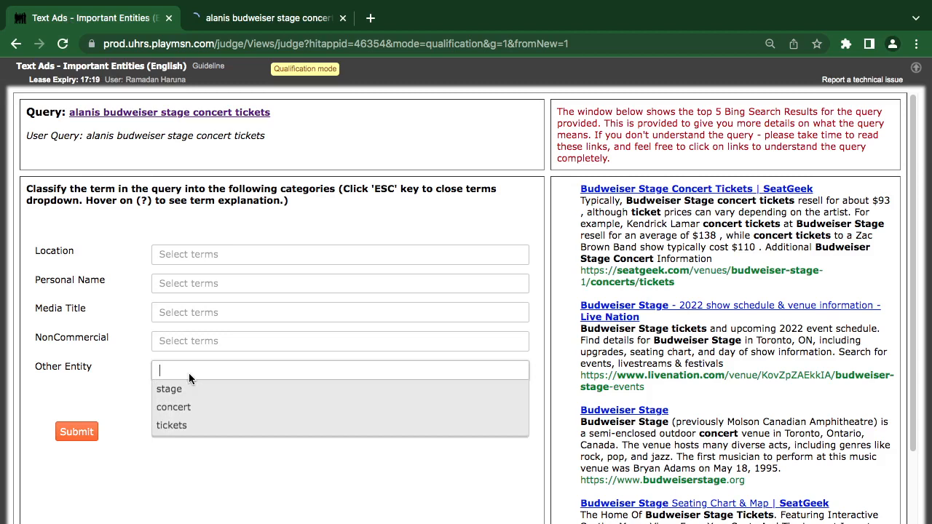
pyautogui.click(172, 425)
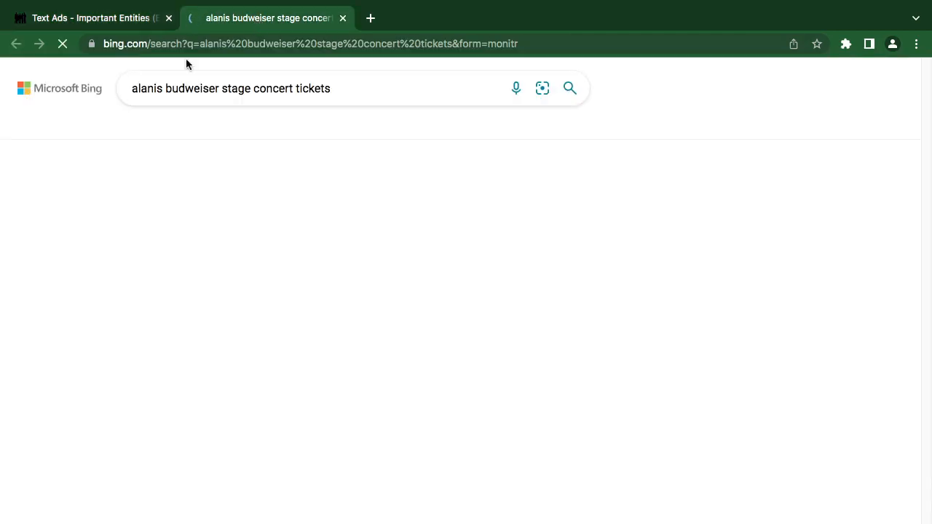
pyautogui.click(90, 17)
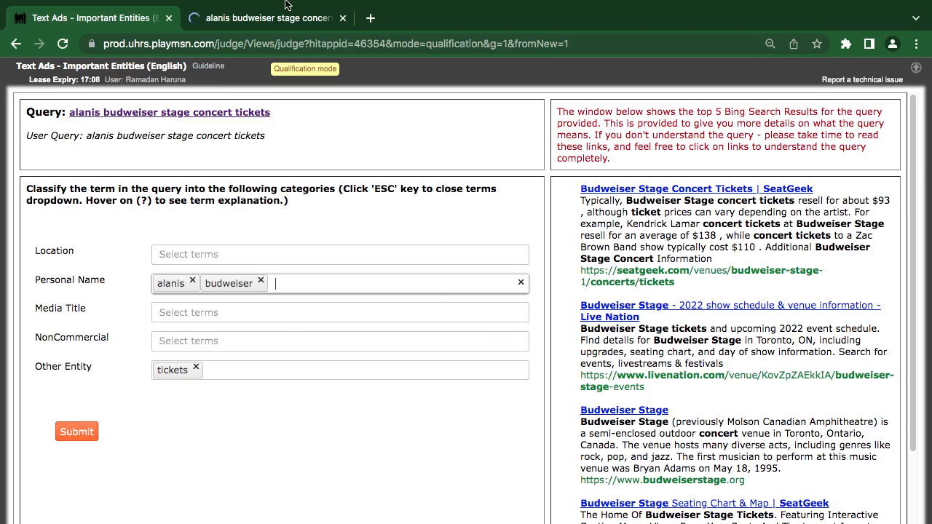
pyautogui.click(343, 18)
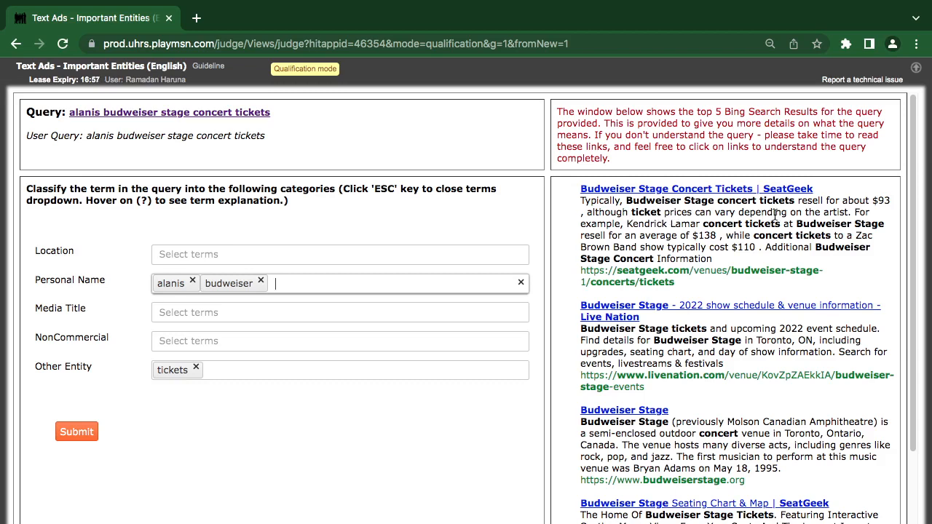
pyautogui.moveTo(754, 283)
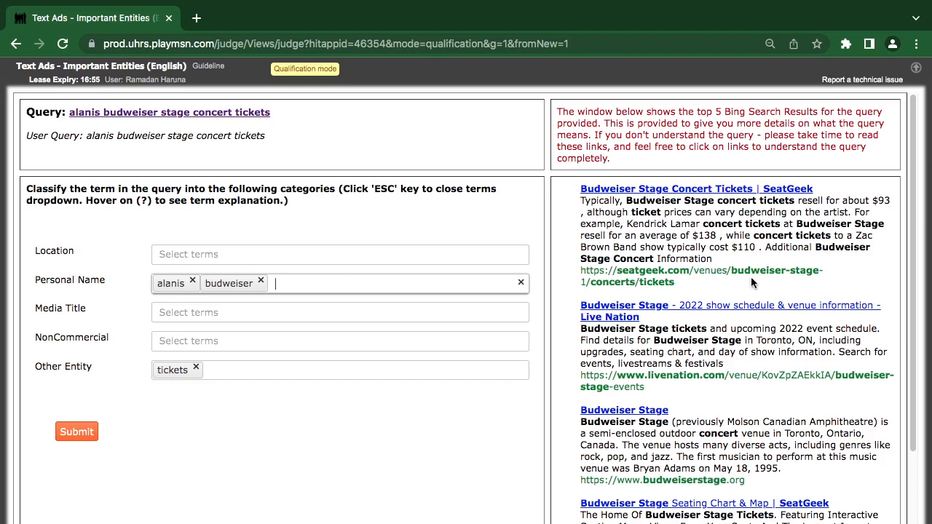
pyautogui.moveTo(148, 250)
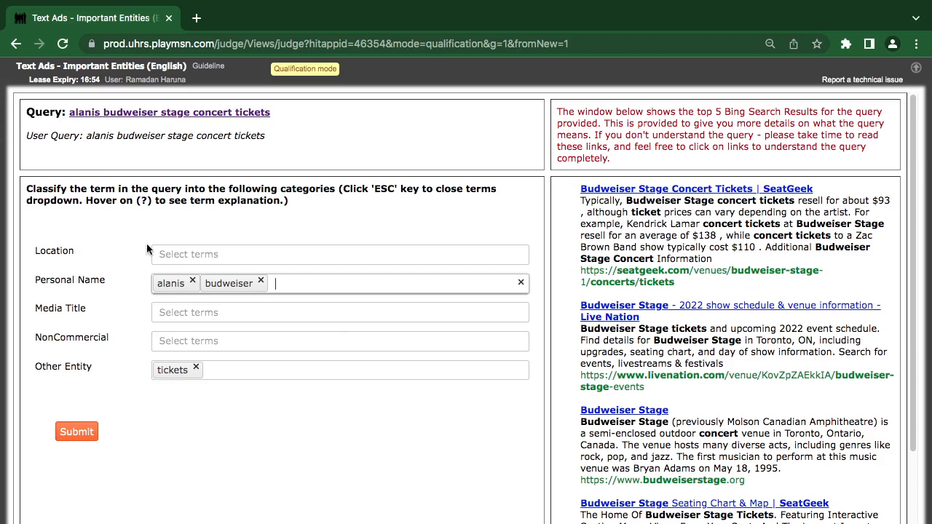
pyautogui.moveTo(50, 125)
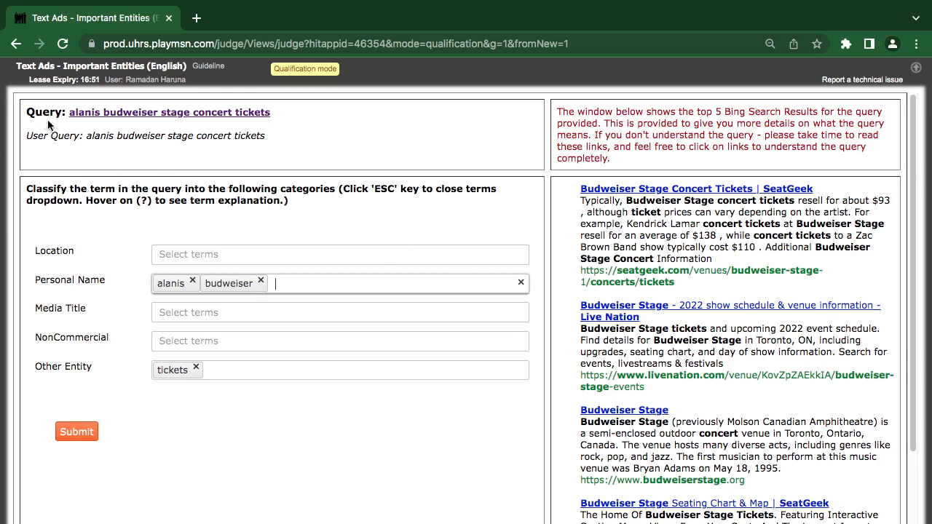
# - Search Google for the word 'alanis' from the user query to learn who it refers to
pyautogui.doubleClick(99, 135)
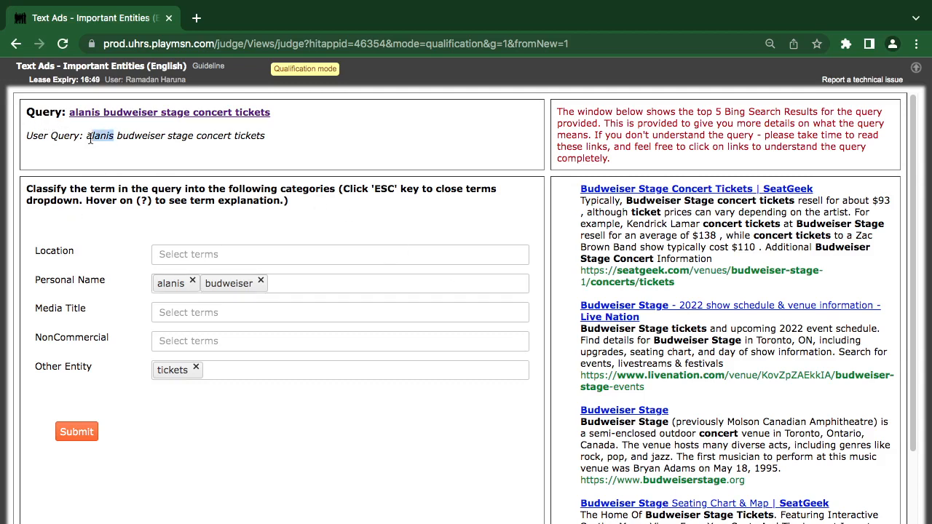
pyautogui.rightClick(99, 136)
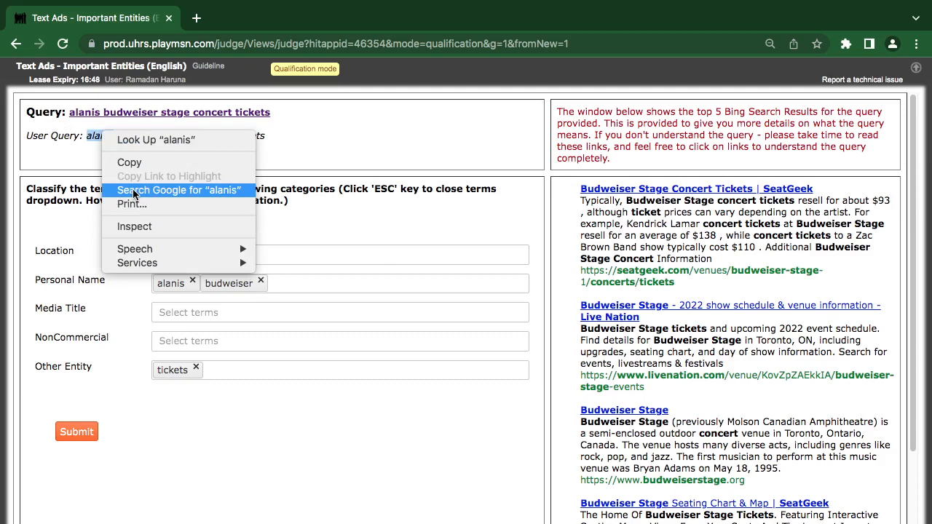
pyautogui.click(181, 190)
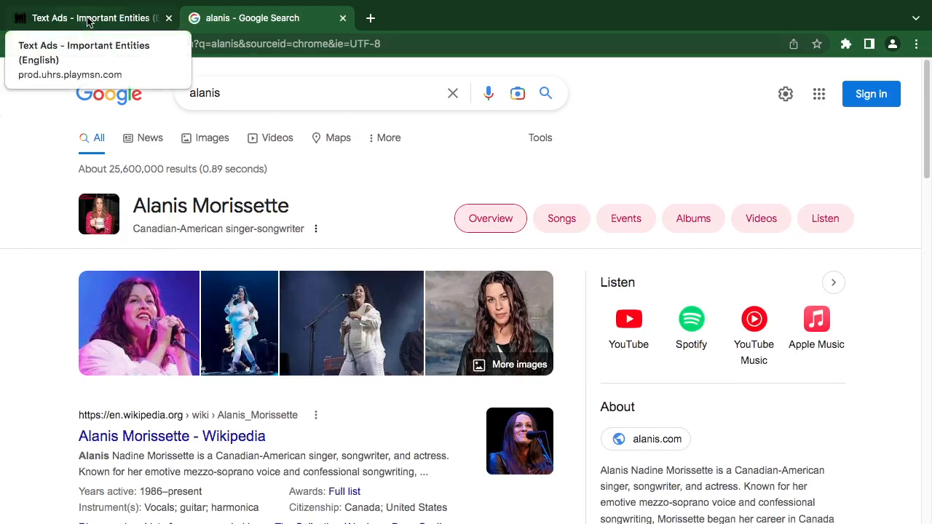
# - Submit alanis as Personal Name with budweiser stage concert tickets as Other Entity, then load the next query
pyautogui.click(88, 17)
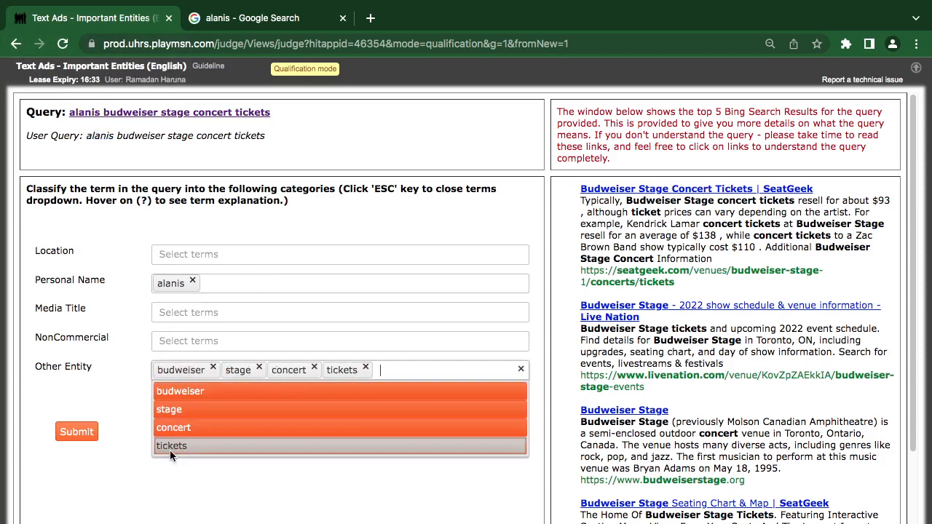
pyautogui.click(76, 431)
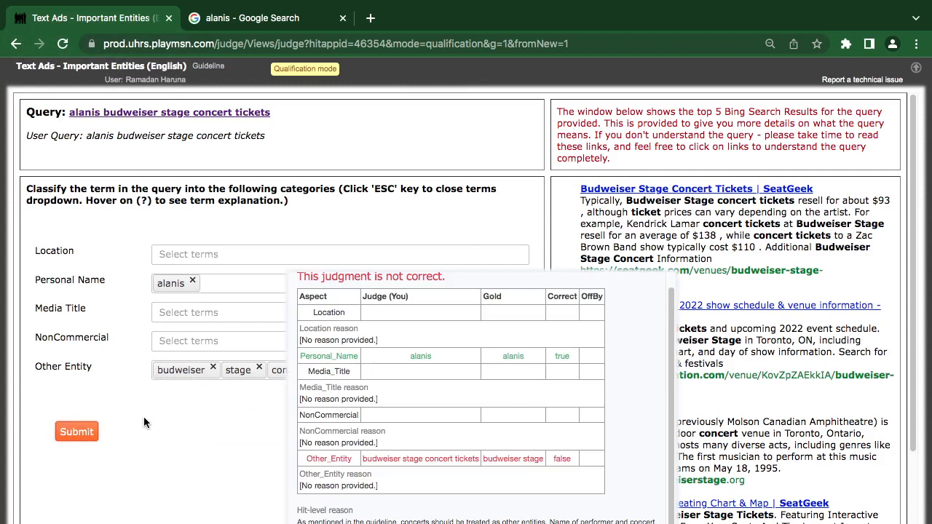
pyautogui.moveTo(469, 488)
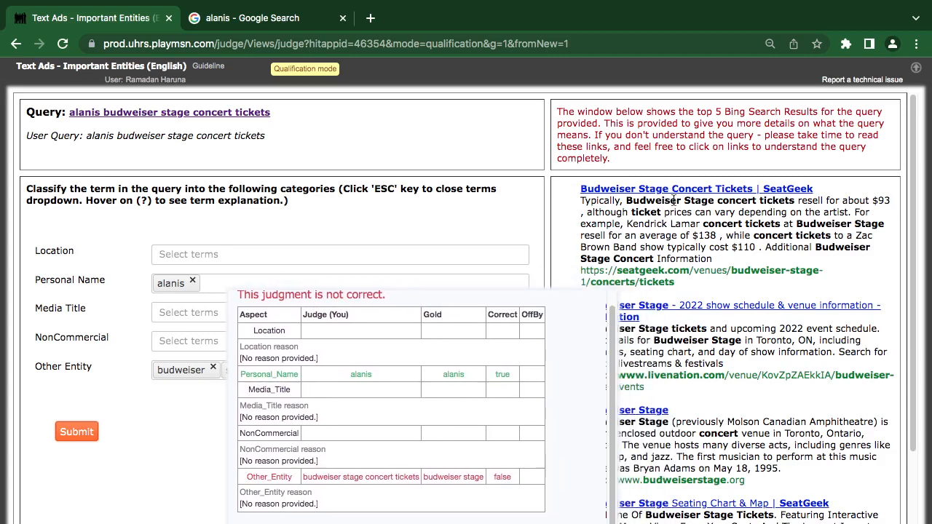
pyautogui.moveTo(656, 219)
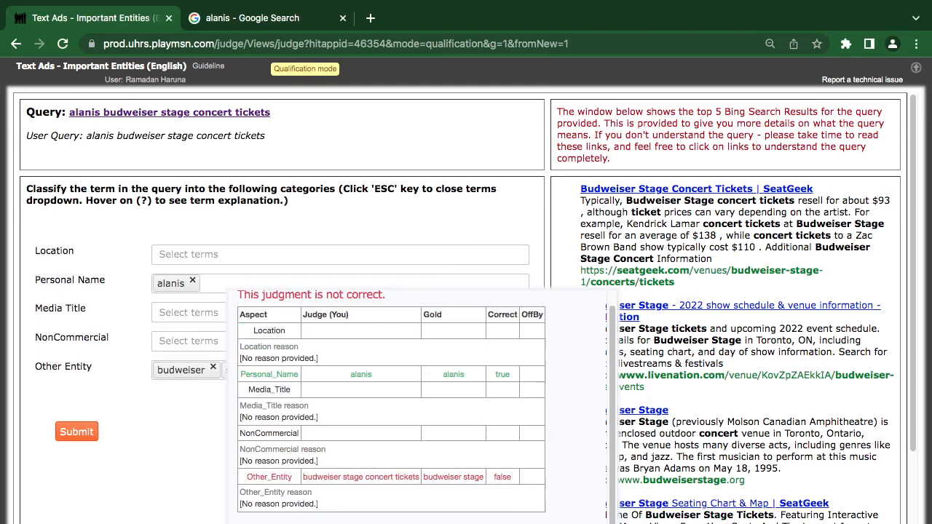
pyautogui.click(76, 431)
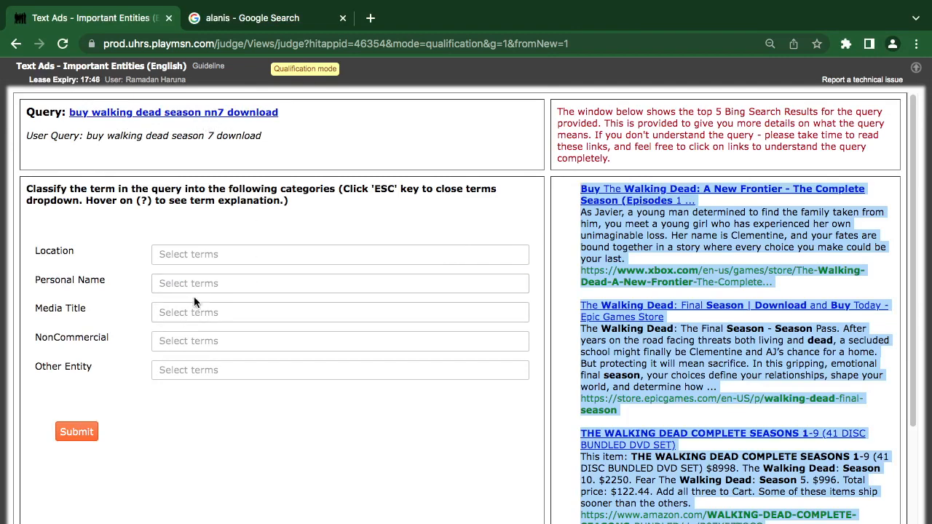
# - Tag walking and dead as Media Title for the walking dead query and submit
pyautogui.click(338, 312)
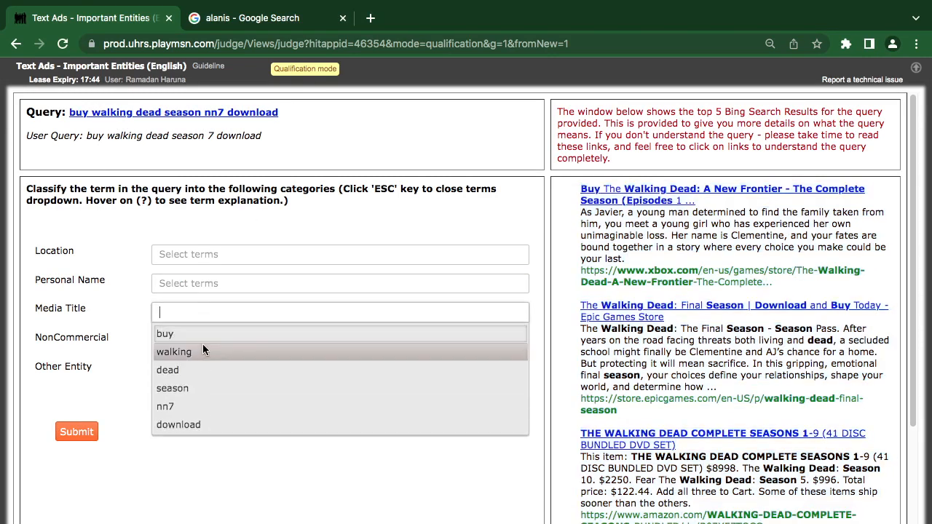
pyautogui.click(168, 370)
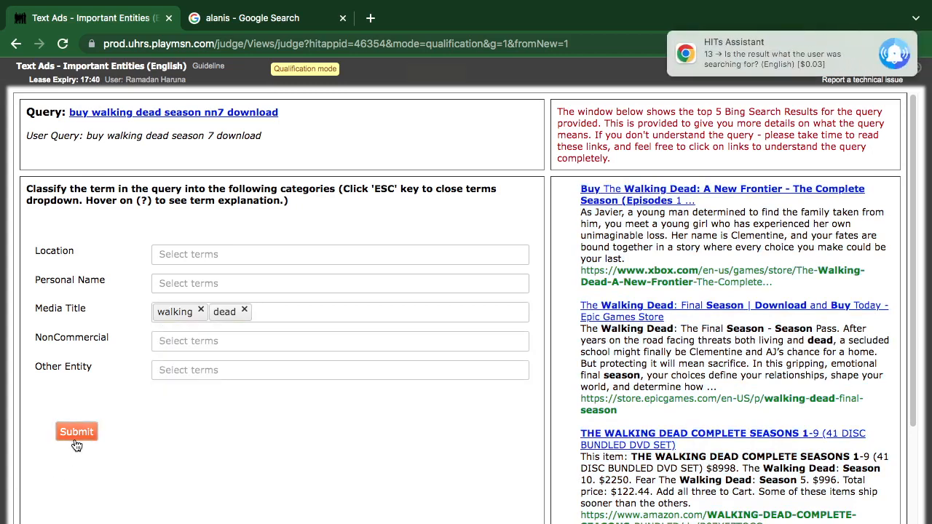
pyautogui.click(75, 431)
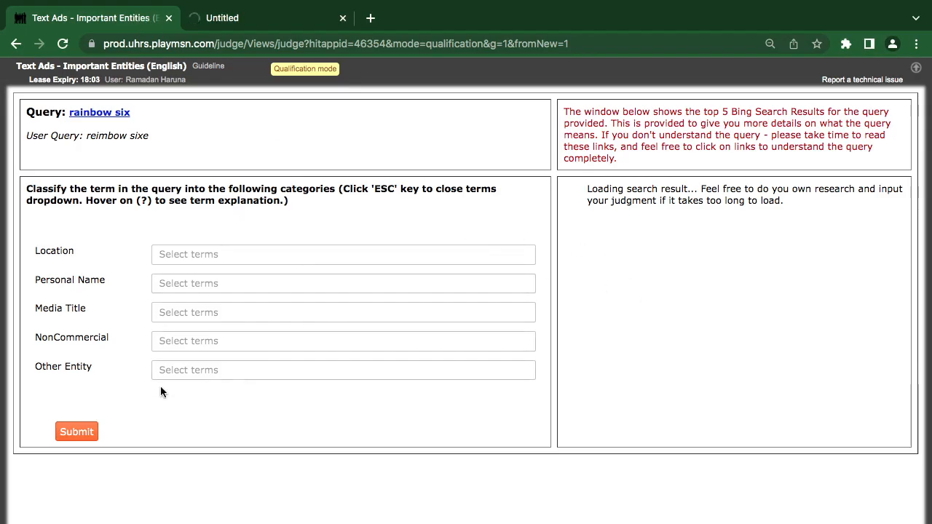
# - Review the Bing results for rainbow six and return to the judging task
pyautogui.click(99, 112)
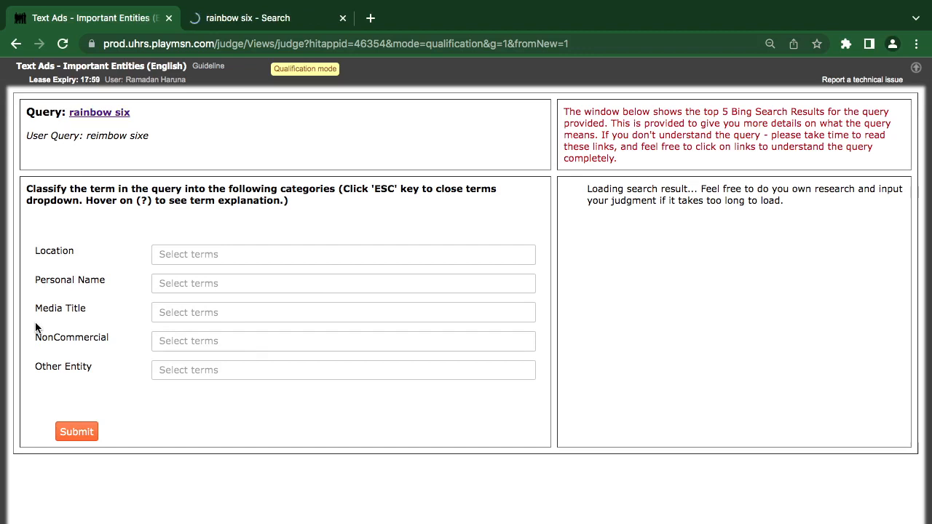
pyautogui.moveTo(163, 217)
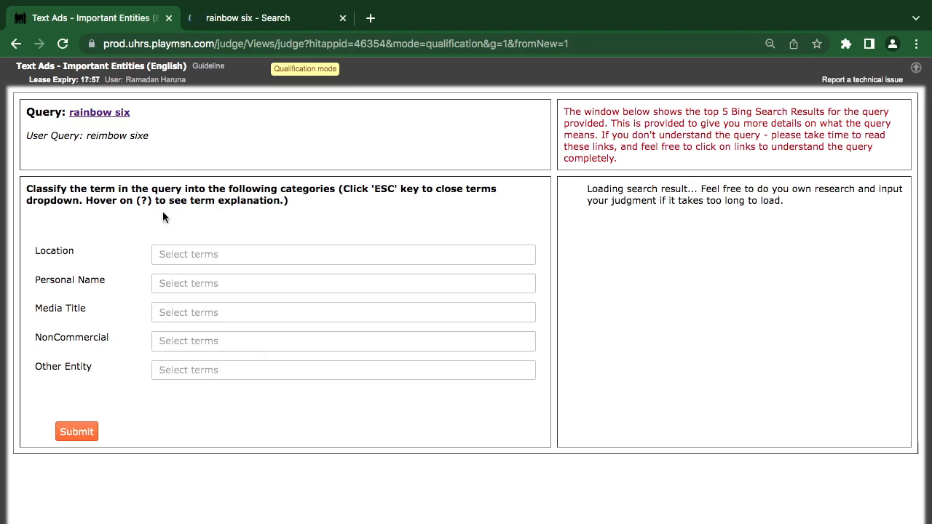
pyautogui.click(248, 17)
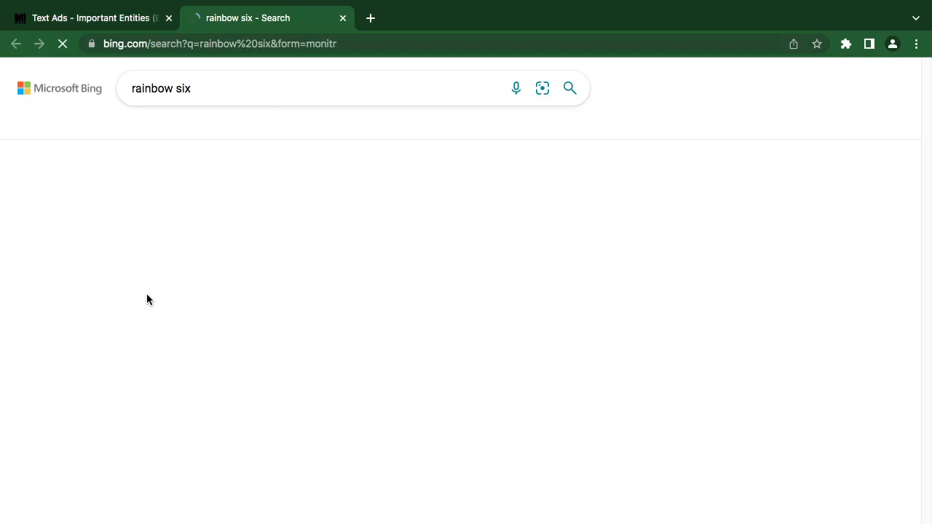
pyautogui.moveTo(215, 300)
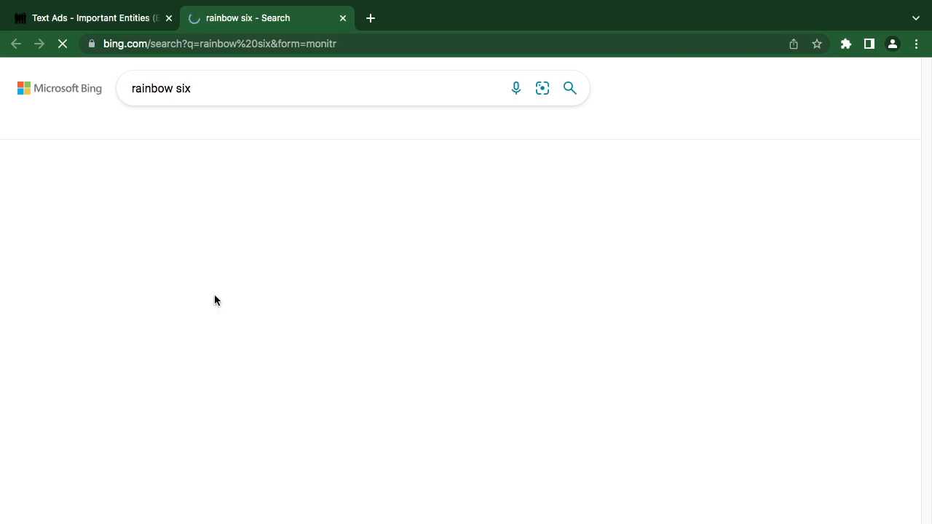
pyautogui.click(88, 18)
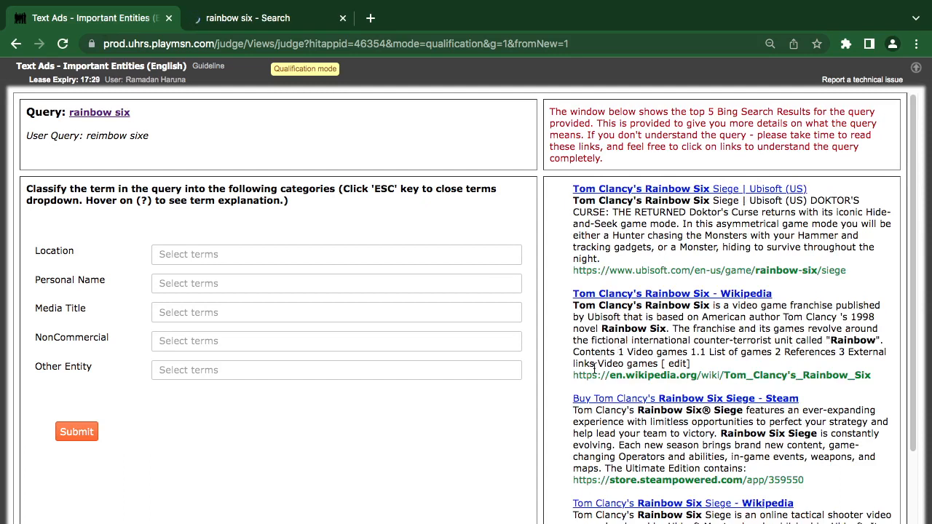
# - Tag rainbow and six as Media Title, submit, and dismiss the You're correct feedback
pyautogui.click(335, 311)
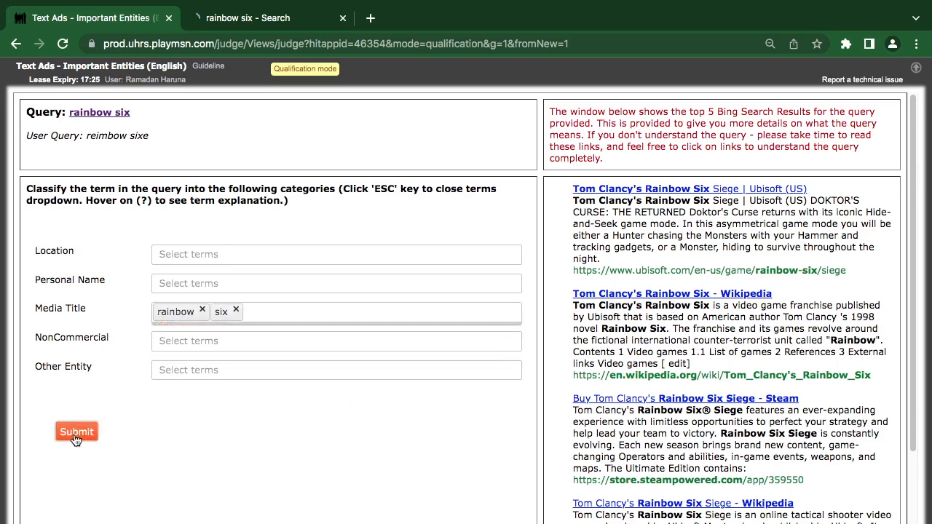
pyautogui.click(75, 432)
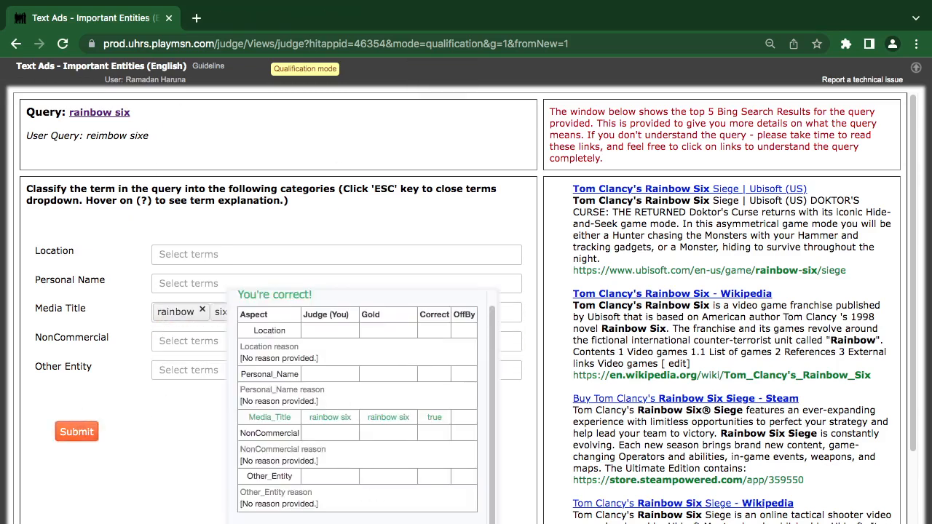
pyautogui.click(76, 431)
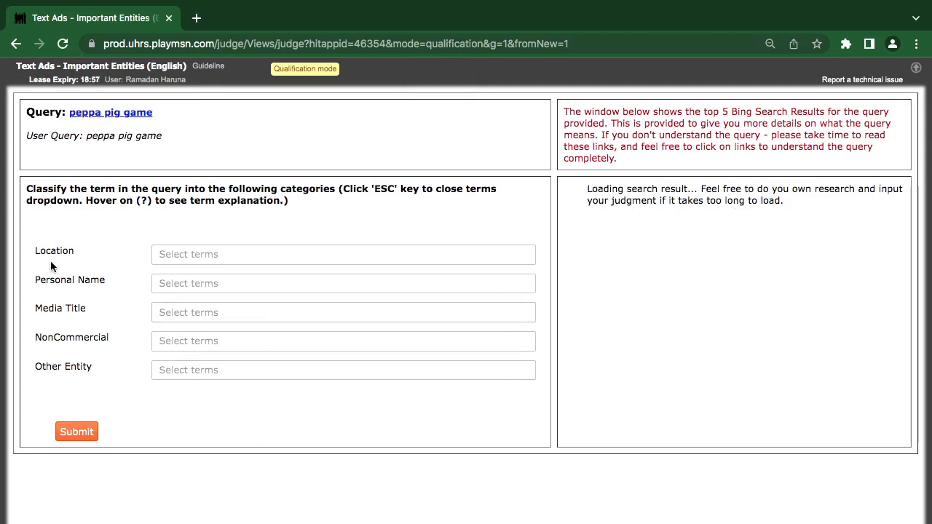
pyautogui.moveTo(66, 133)
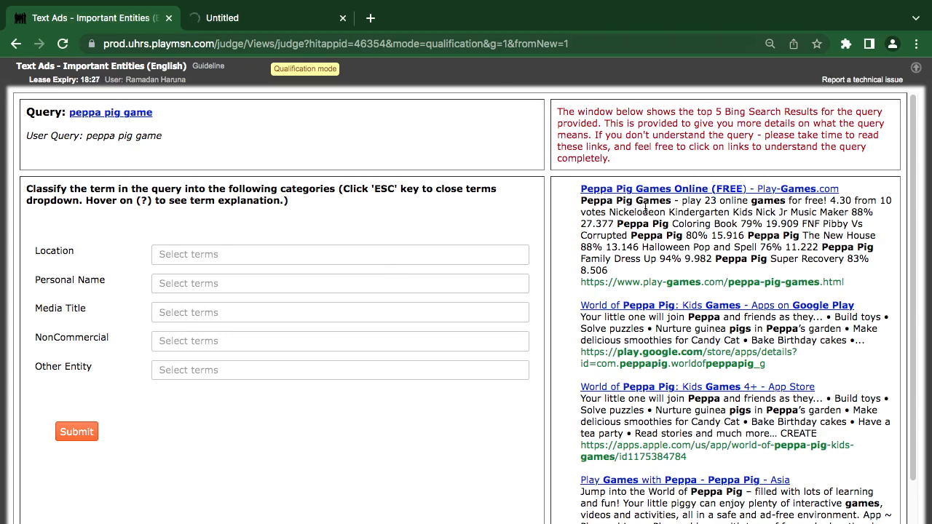
# - Tag peppa and pig as Media Title for the peppa pig game query and submit
pyautogui.click(111, 112)
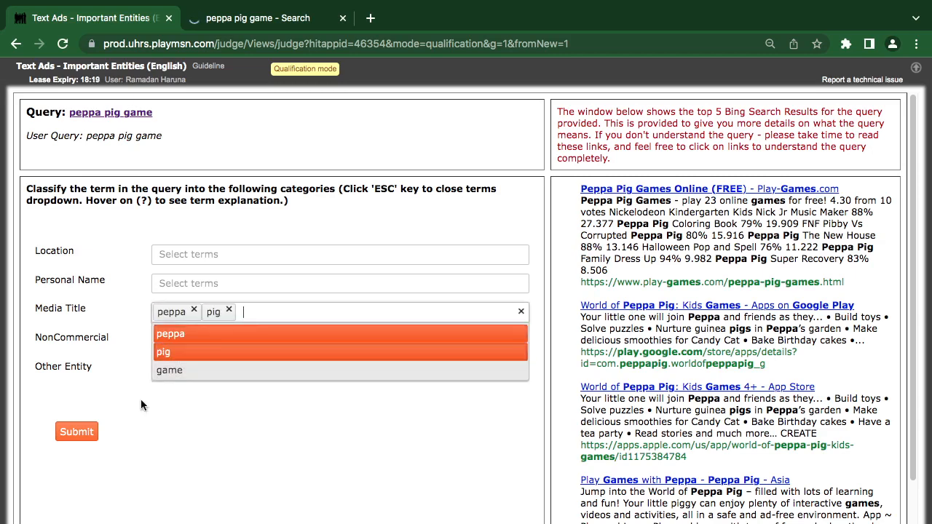
pyautogui.click(76, 431)
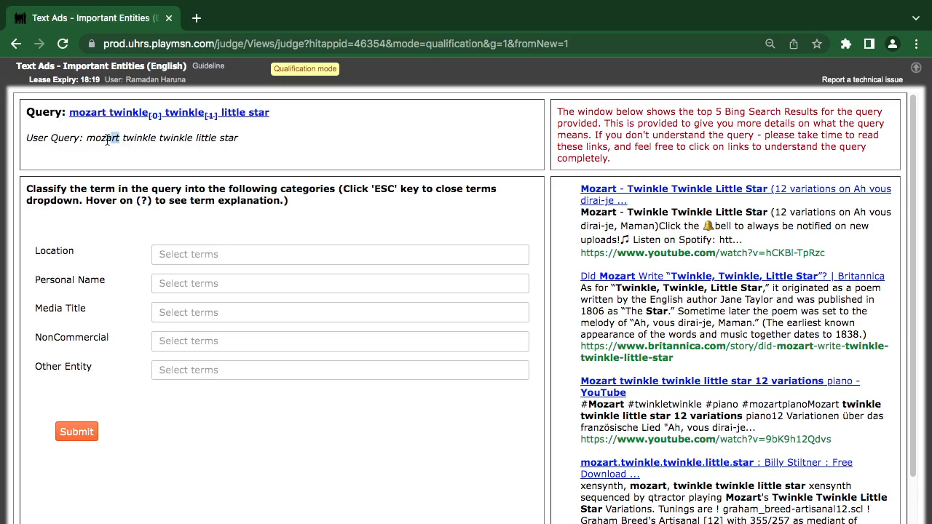
# - Search Google for the word mozart and close the results tab
pyautogui.rightClick(108, 137)
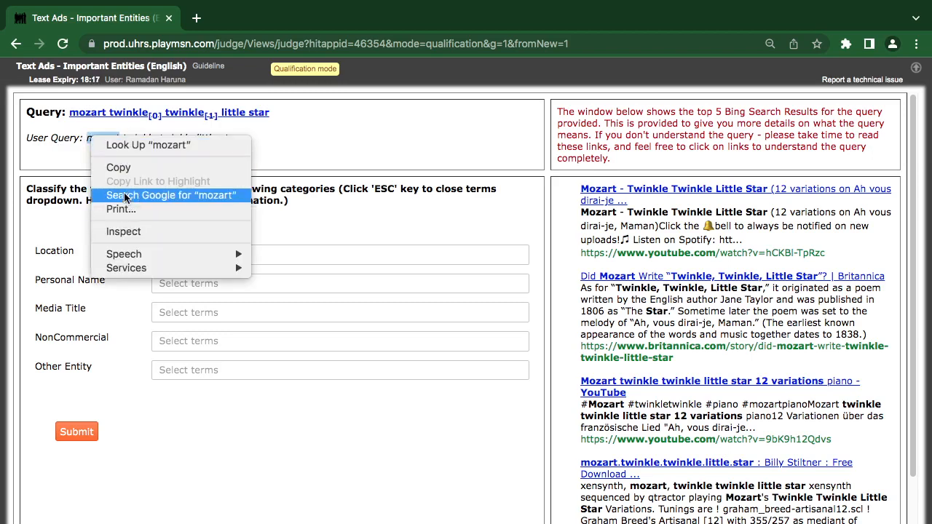
pyautogui.click(170, 196)
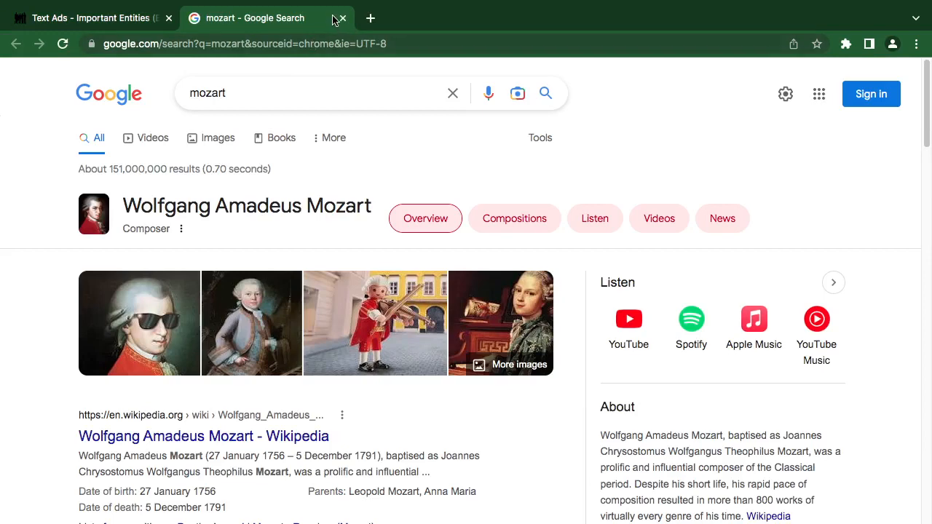
pyautogui.click(341, 17)
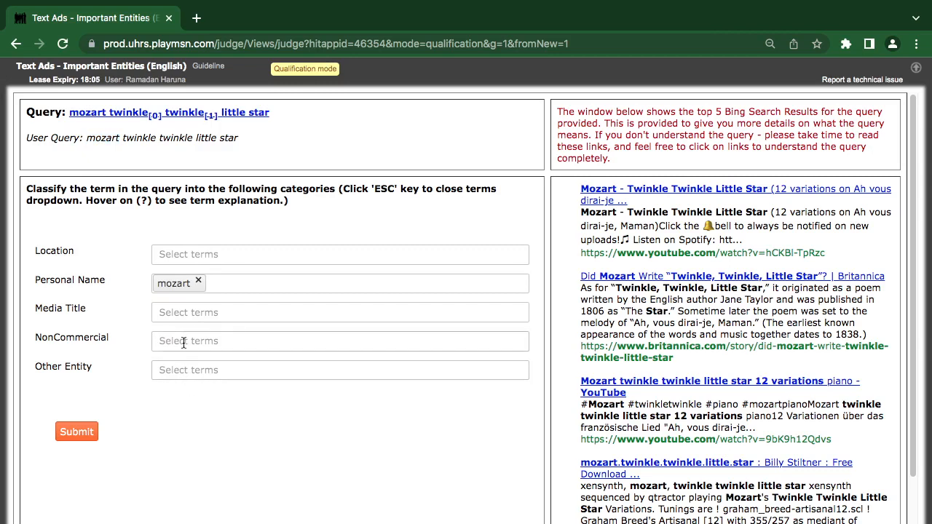
# - Tag mozart as Personal Name and twinkle twinkle little star as Media Title, submit, and dismiss feedback
pyautogui.click(339, 312)
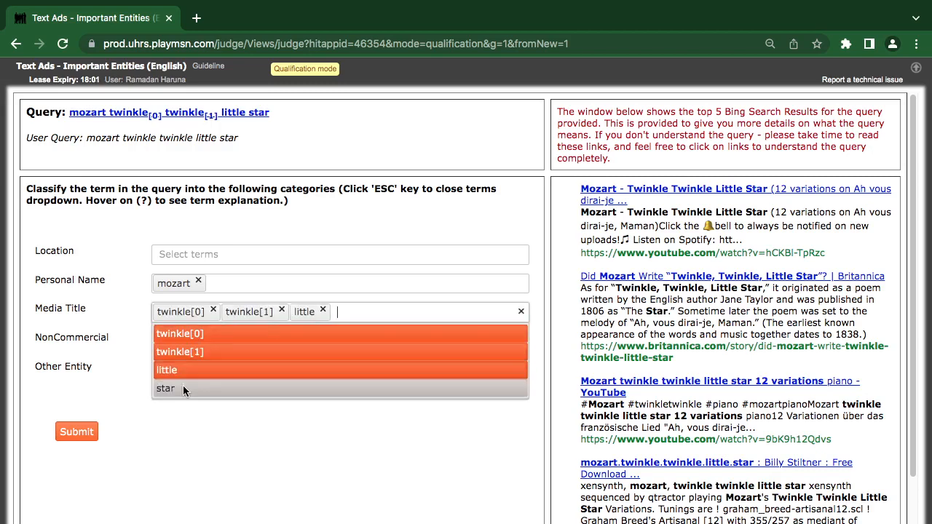
pyautogui.click(76, 431)
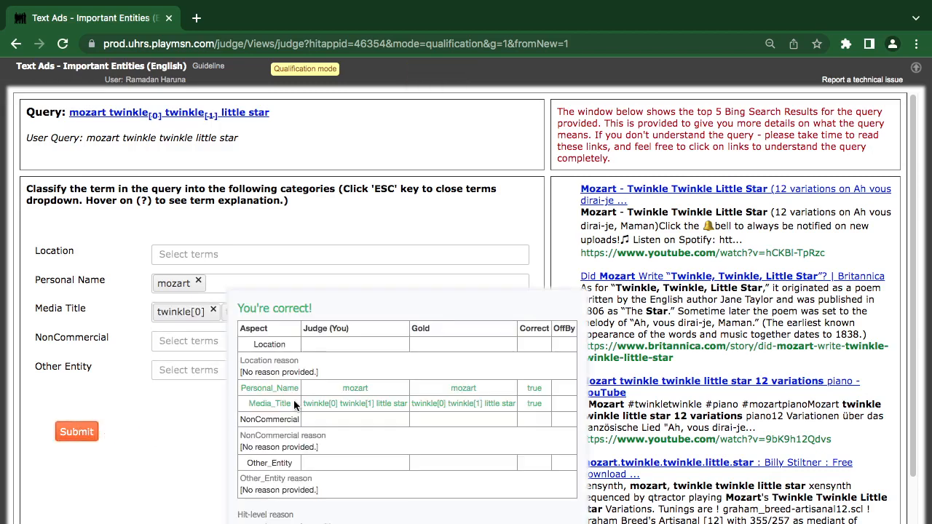
pyautogui.click(75, 431)
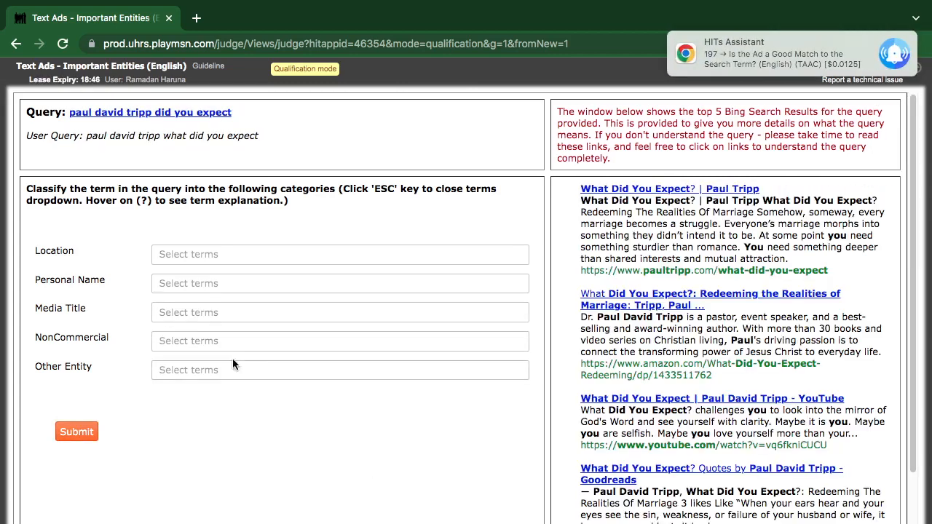
pyautogui.moveTo(255, 349)
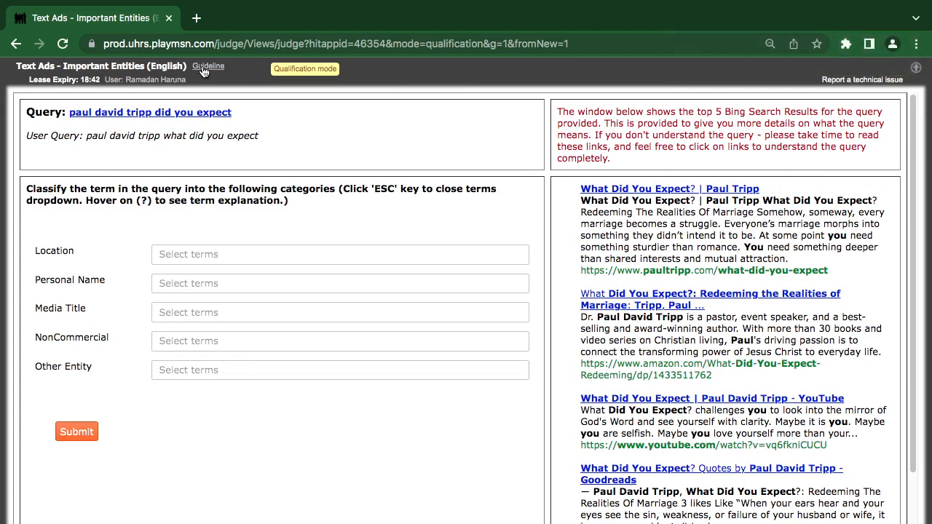
# - Open the Finding Important Entities guideline document in a new tab
pyautogui.click(209, 67)
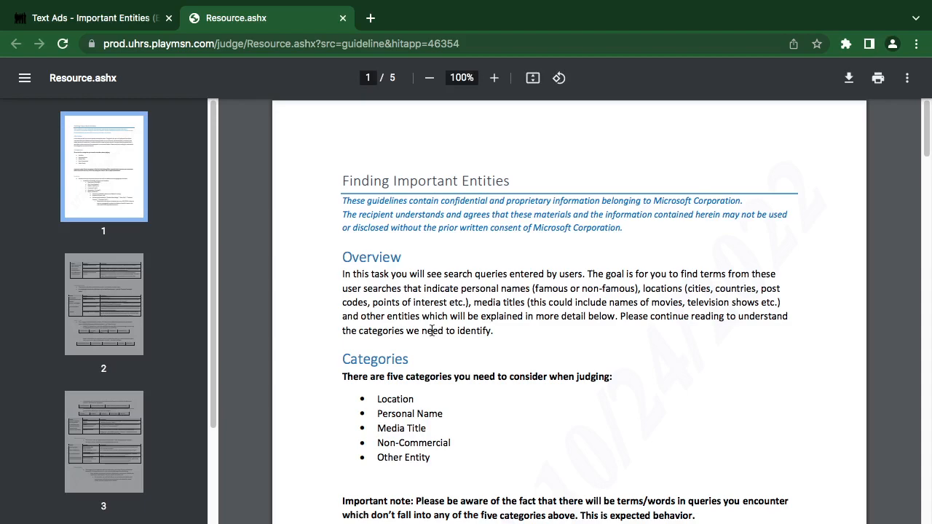
pyautogui.scroll(-3)
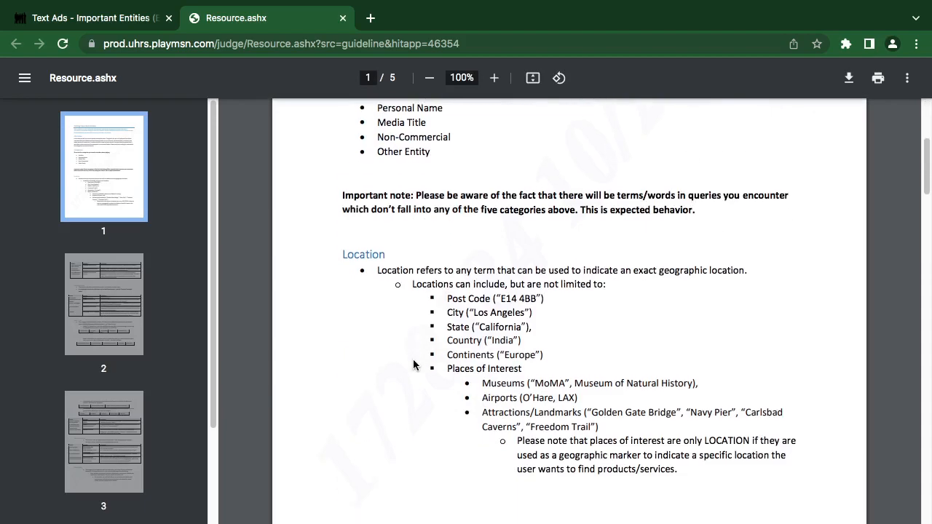
pyautogui.scroll(-3)
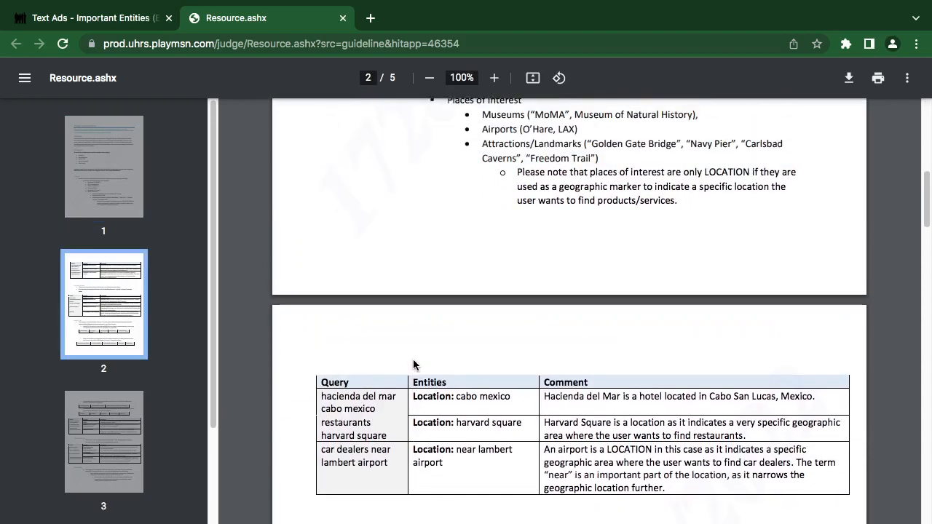
pyautogui.scroll(-3)
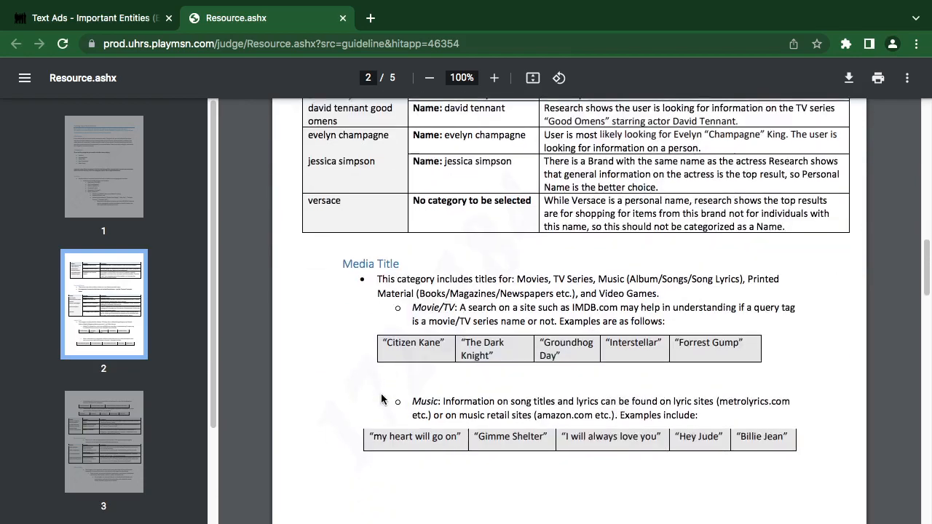
pyautogui.scroll(-3)
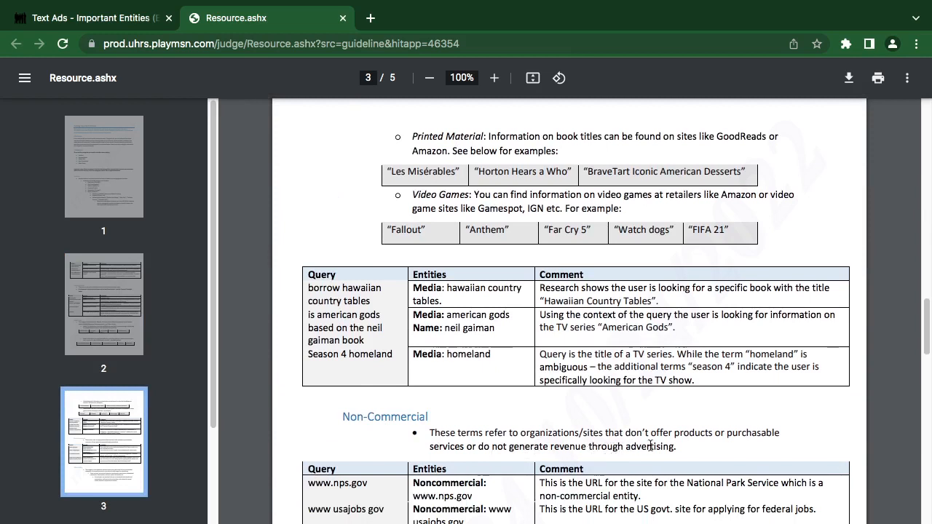
pyautogui.moveTo(754, 442)
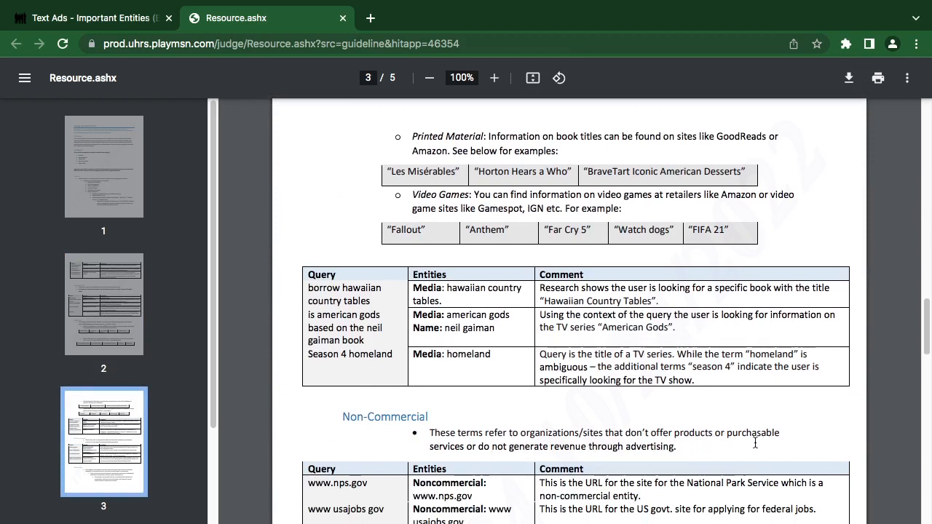
pyautogui.moveTo(493, 465)
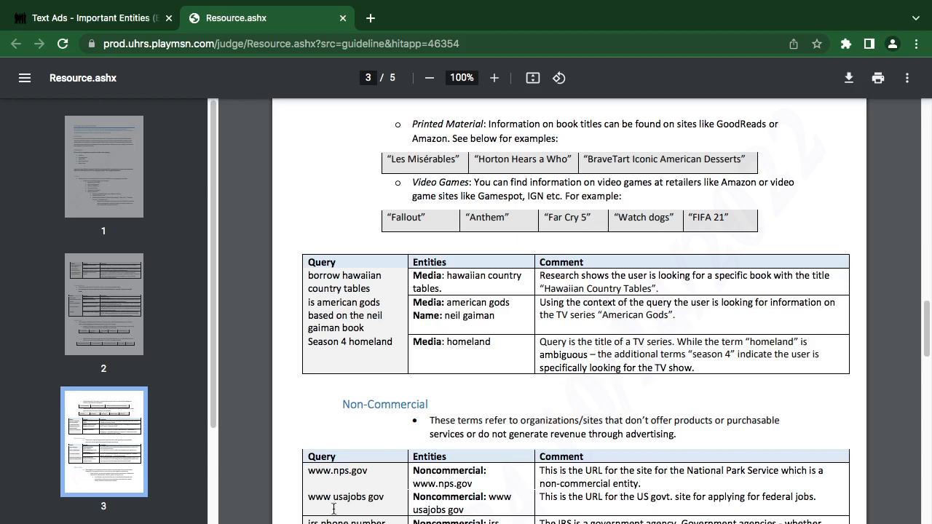
pyautogui.scroll(-3)
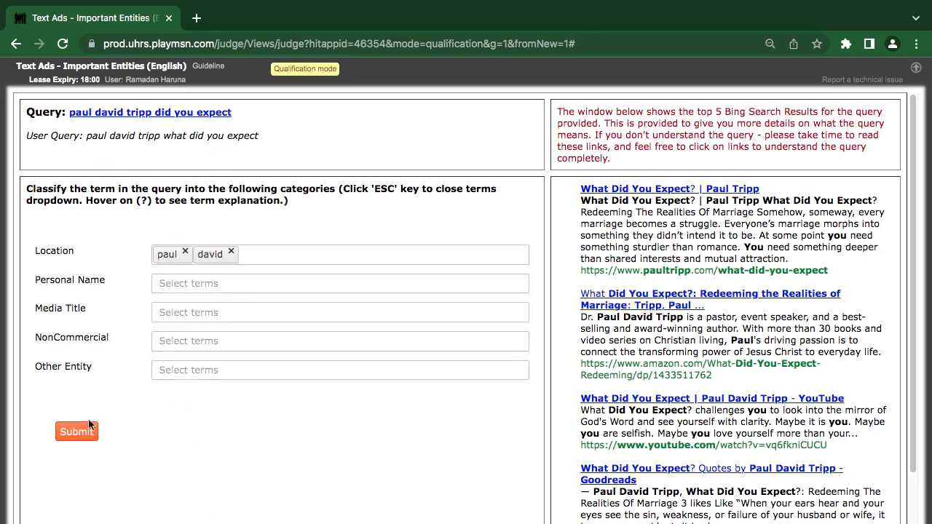
# - Tag paul and david as Personal Name, submit, and dismiss the incorrect feedback
pyautogui.click(185, 250)
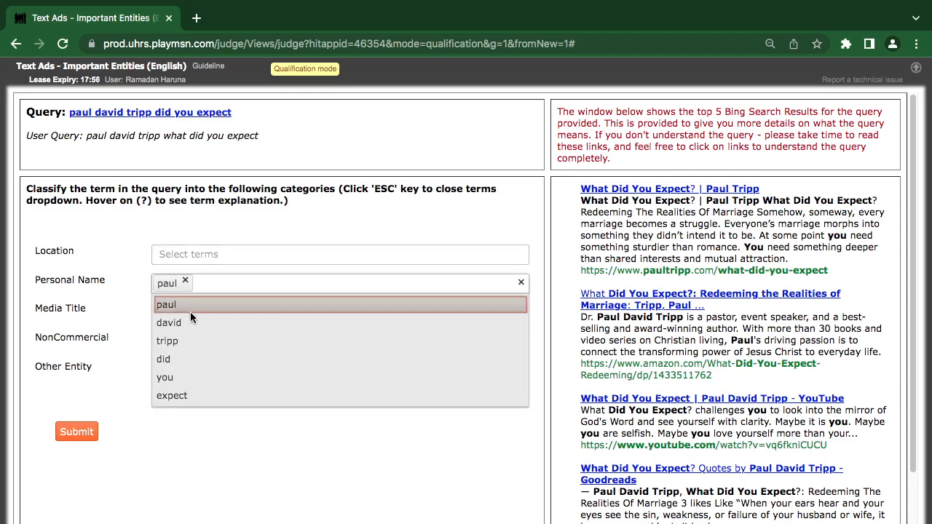
pyautogui.click(169, 323)
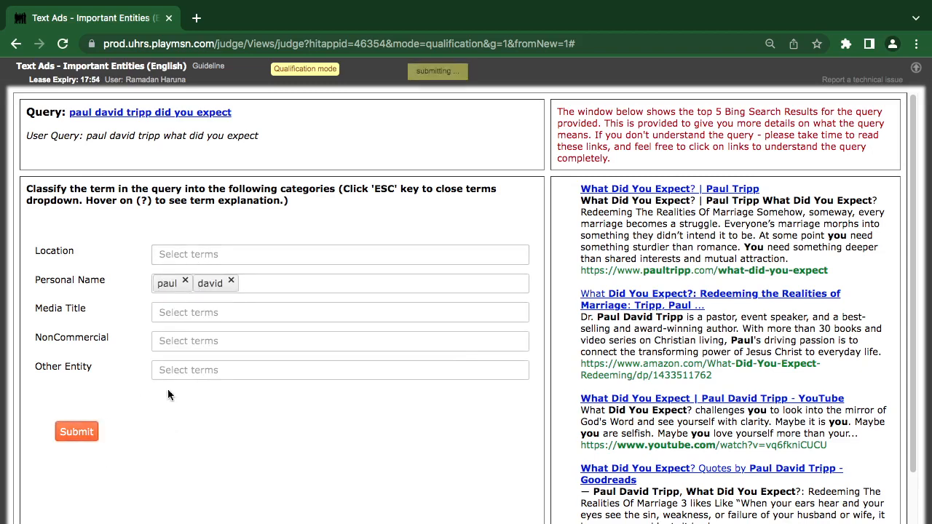
pyautogui.click(76, 432)
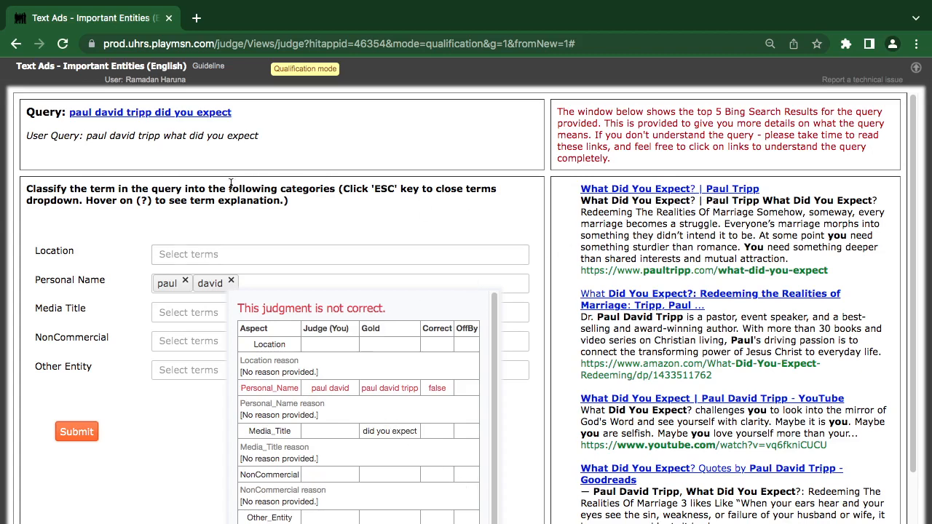
pyautogui.moveTo(194, 149)
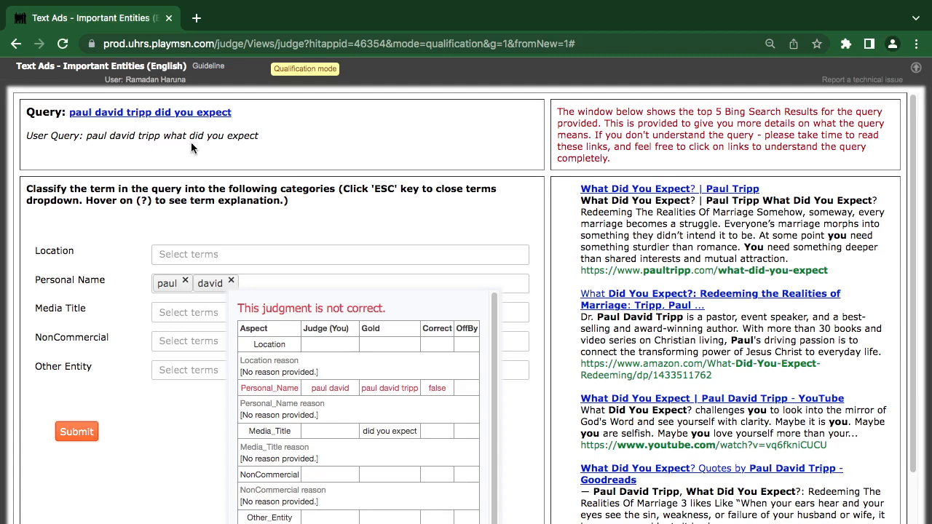
pyautogui.moveTo(268, 443)
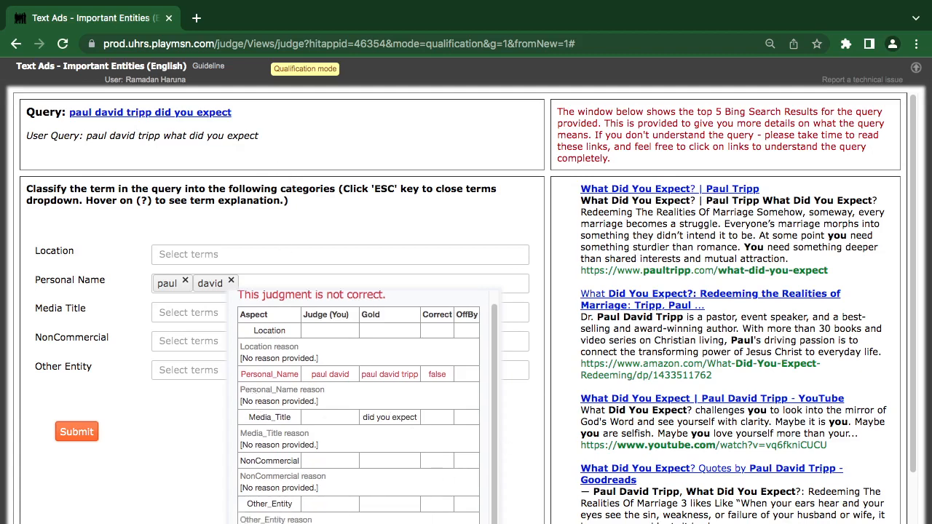
pyautogui.click(76, 431)
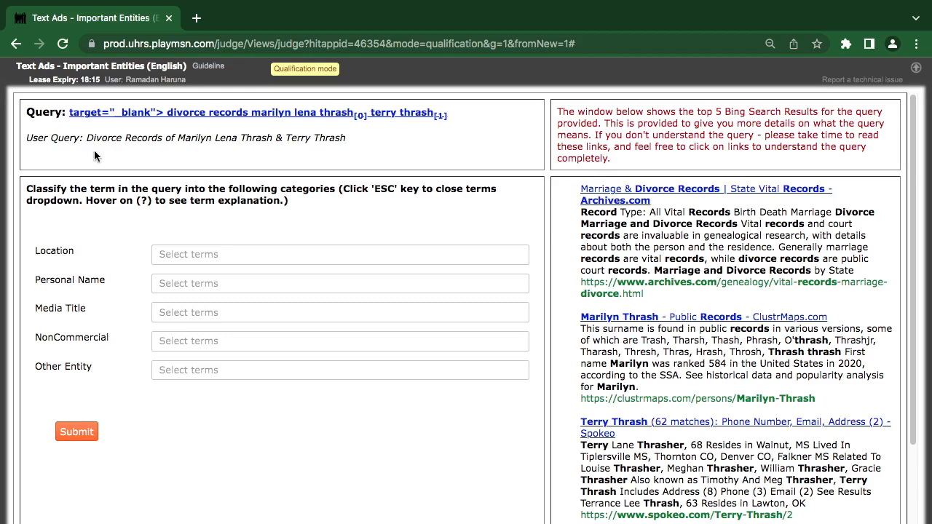
pyautogui.moveTo(202, 149)
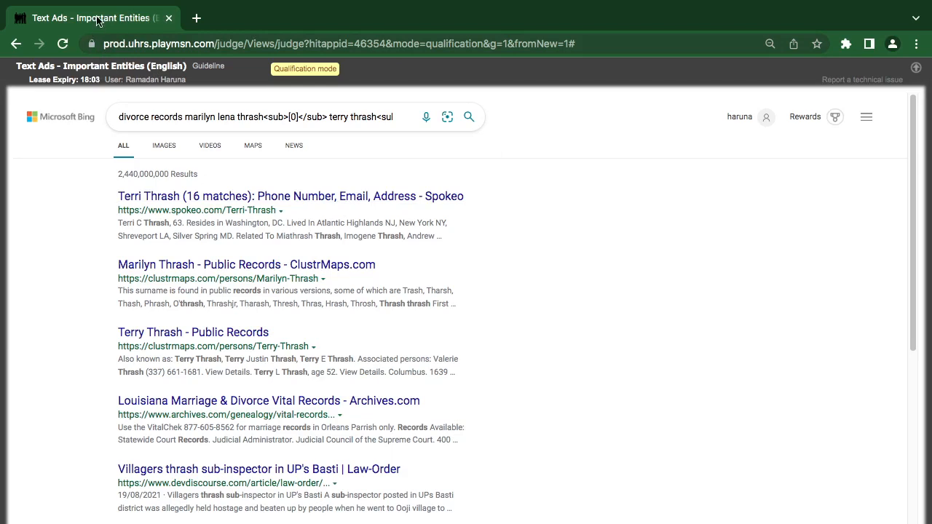
pyautogui.click(63, 43)
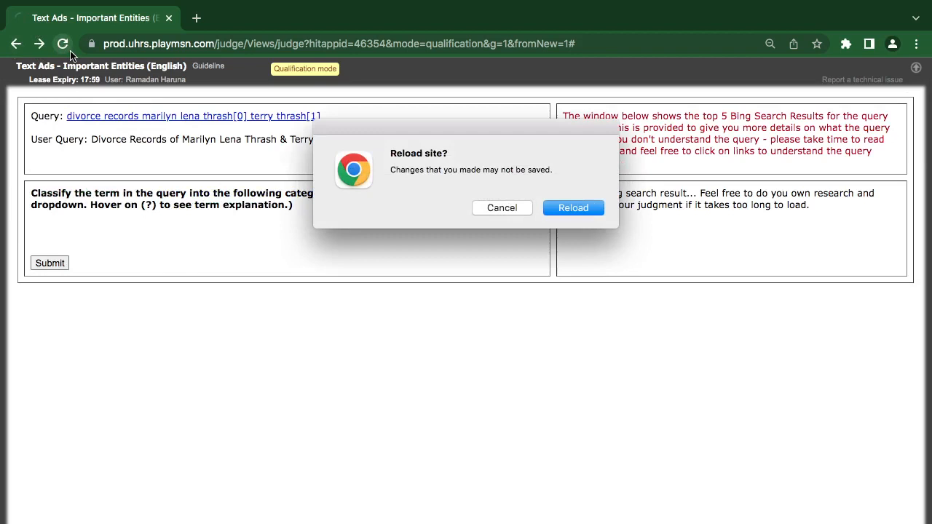
pyautogui.click(574, 206)
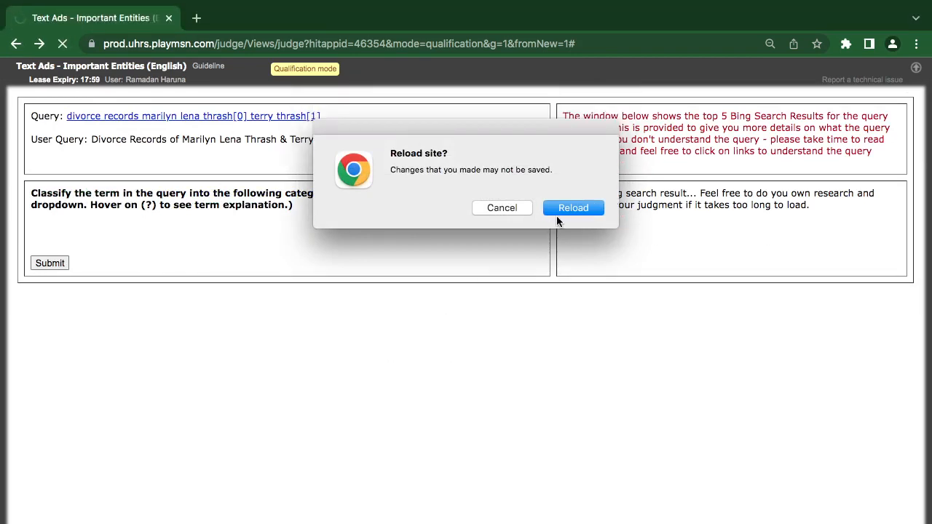
pyautogui.click(574, 207)
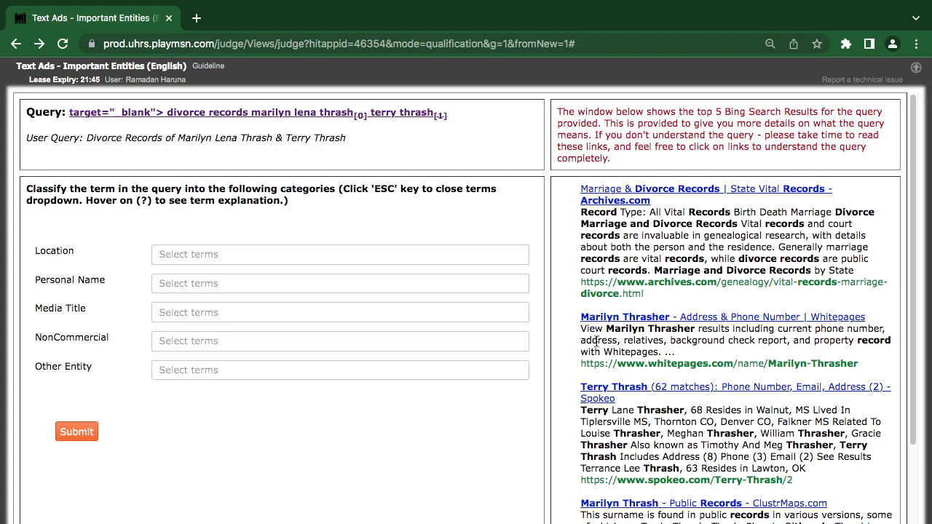
pyautogui.moveTo(230, 162)
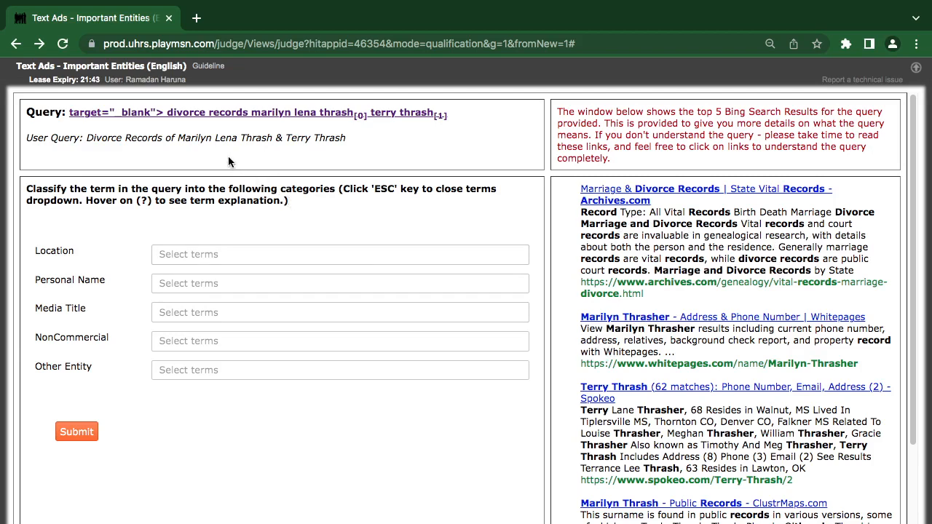
pyautogui.moveTo(227, 278)
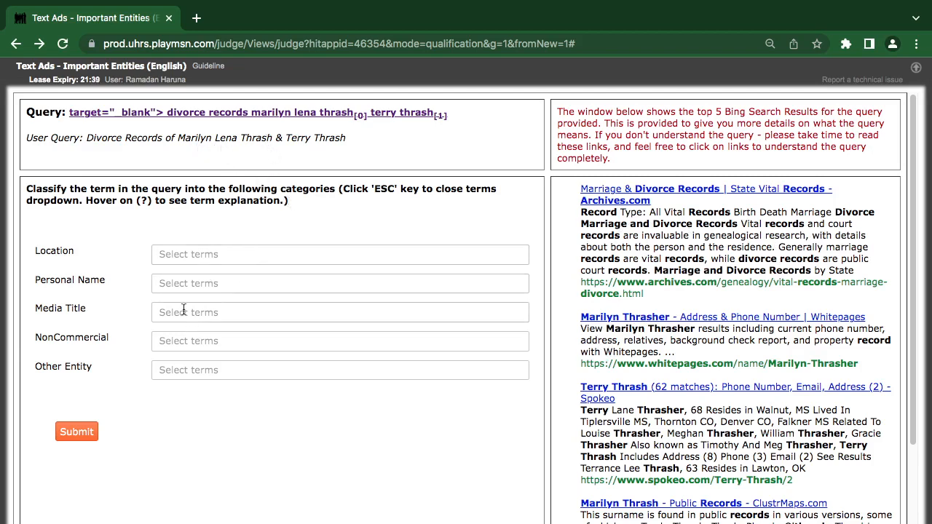
# - Tag marilyn, lena, terry and both thrash terms as Personal Name, submit, and dismiss feedback
pyautogui.click(338, 283)
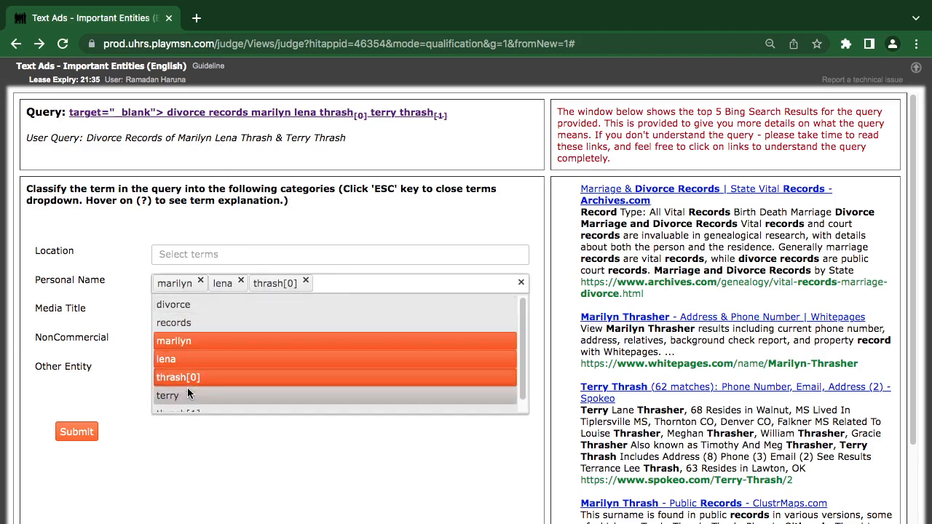
pyautogui.click(167, 396)
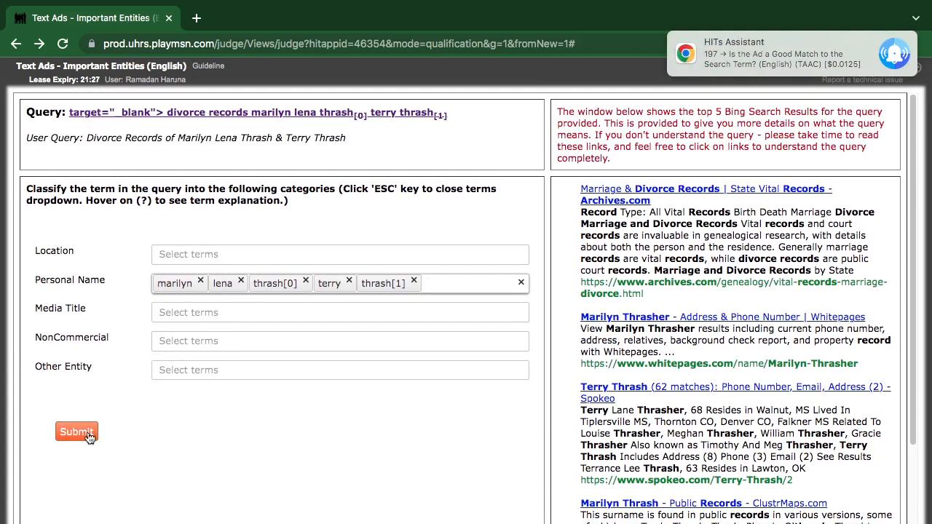
pyautogui.moveTo(97, 122)
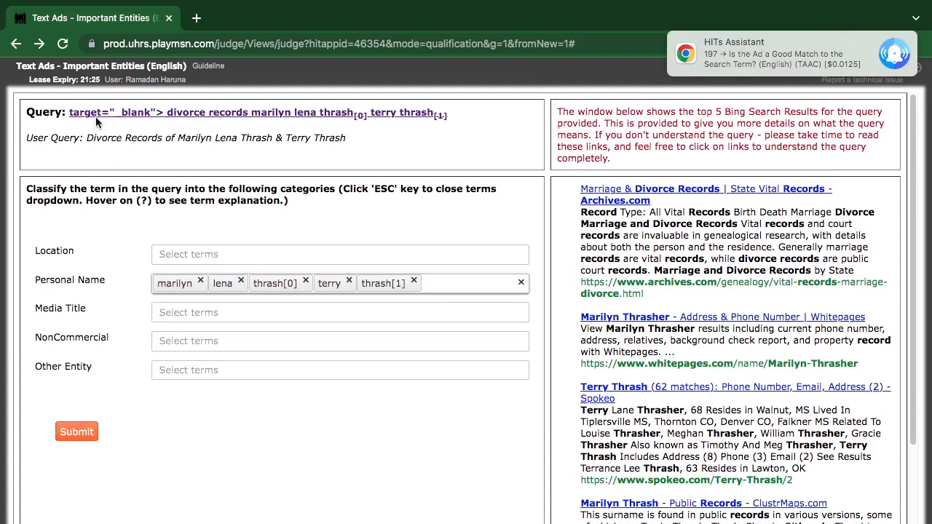
pyautogui.moveTo(204, 122)
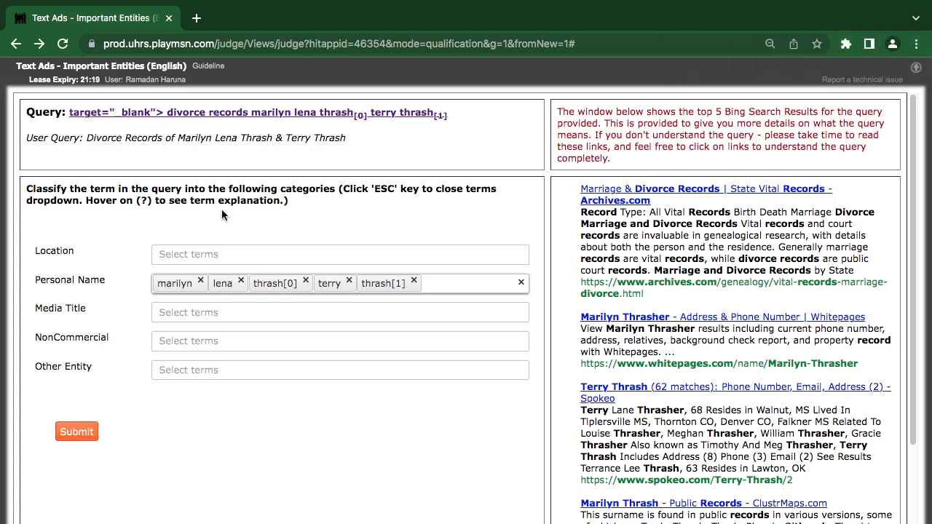
pyautogui.click(76, 431)
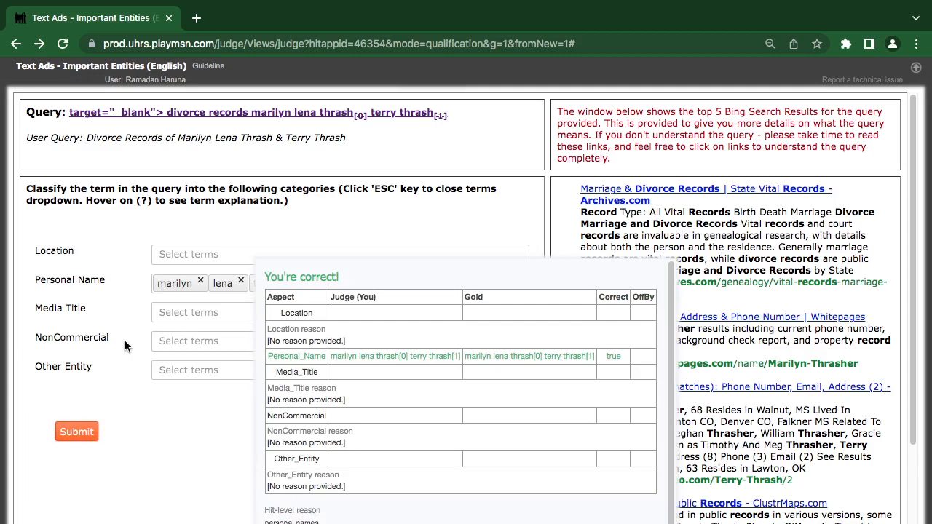
pyautogui.click(76, 432)
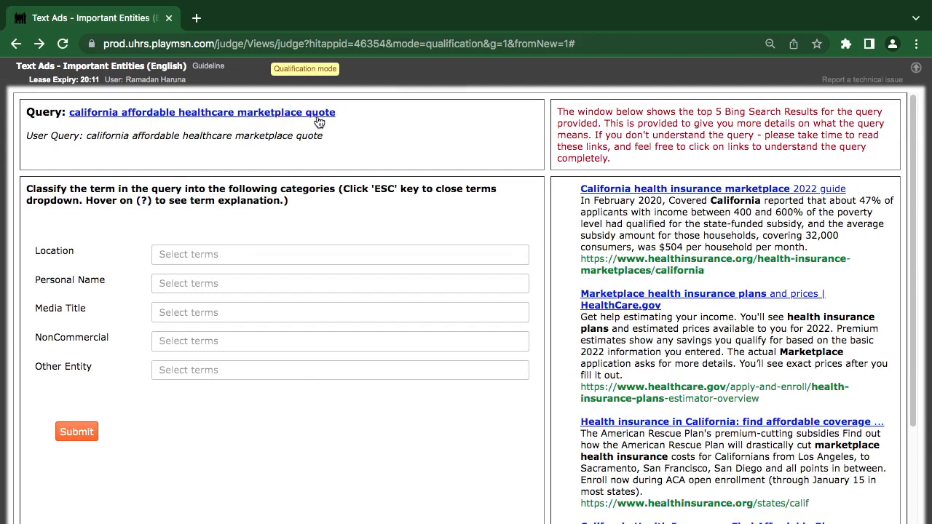
# - Tag california as Location for the healthcare marketplace query, submit, and dismiss feedback
pyautogui.click(340, 254)
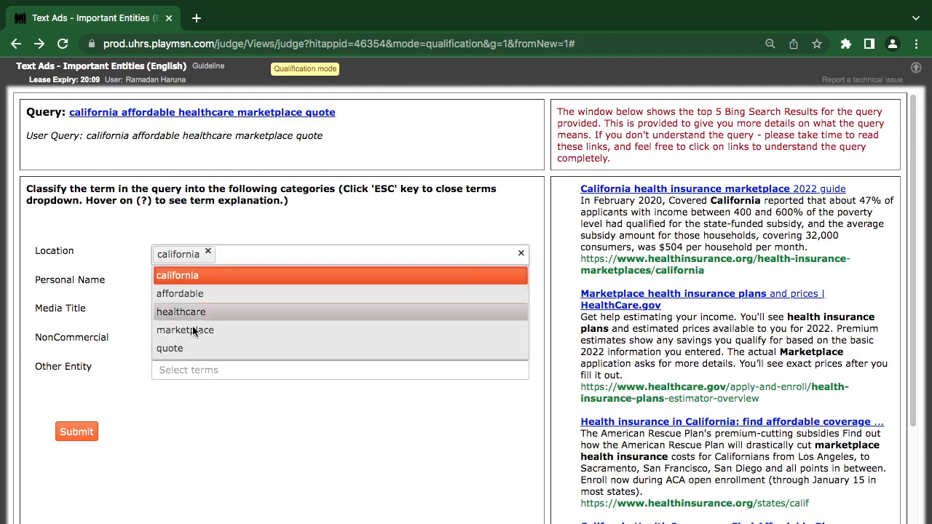
pyautogui.click(76, 431)
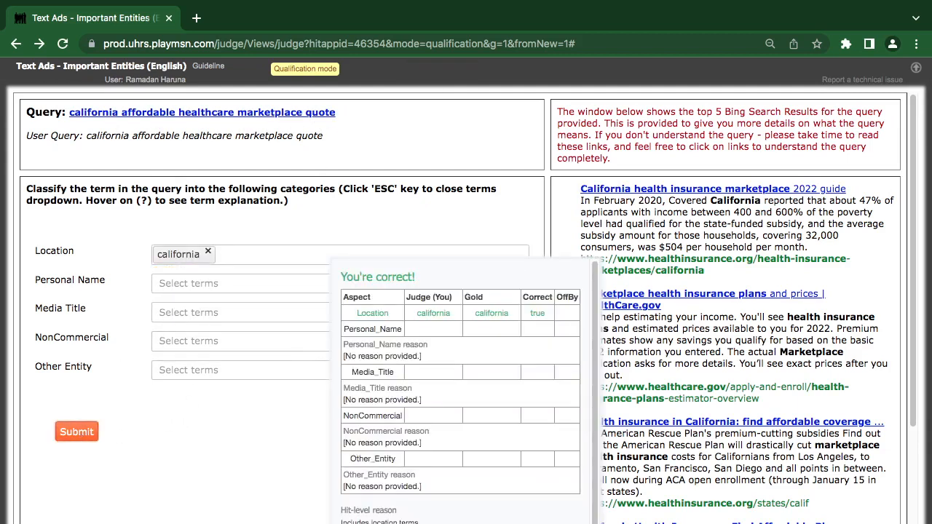
pyautogui.click(76, 431)
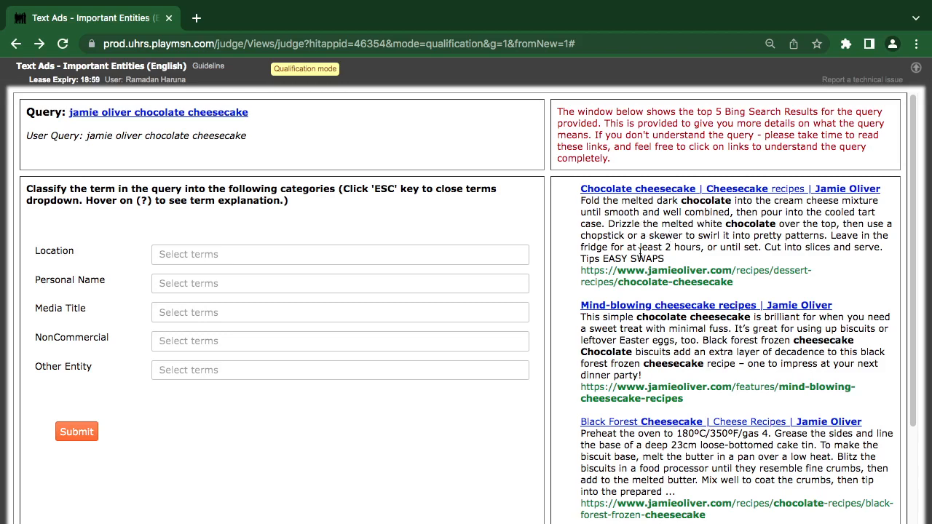
pyautogui.moveTo(618, 268)
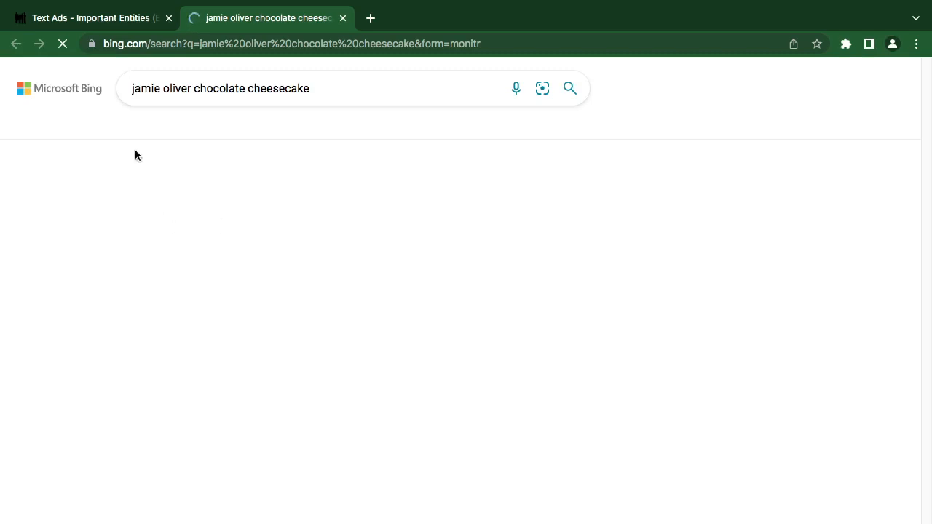
# - Review Bing results for jamie oliver chocolate cheesecake, then return to the Text Ads task
pyautogui.click(90, 18)
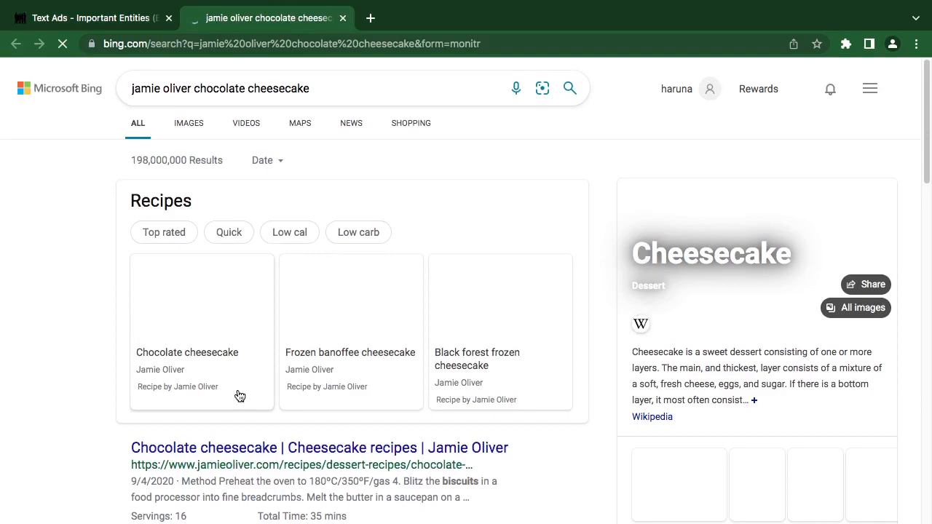
pyautogui.scroll(-3)
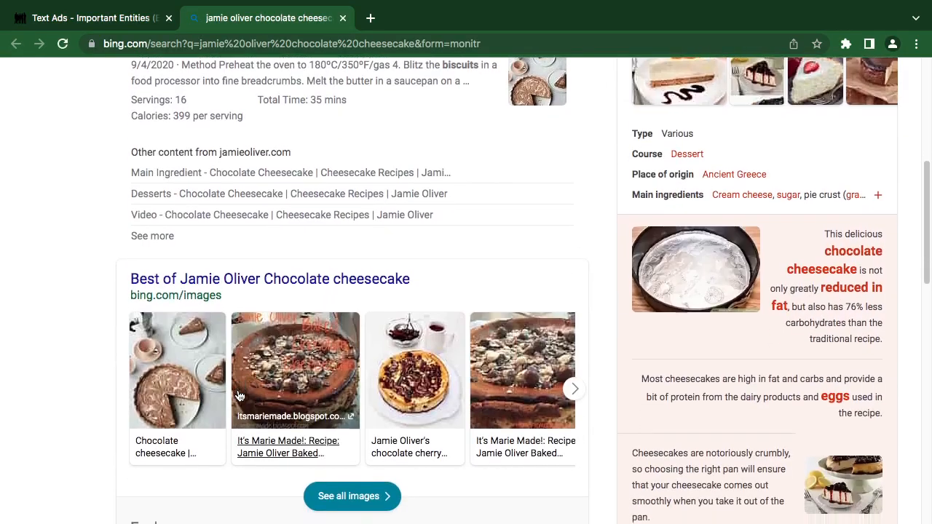
pyautogui.scroll(-3)
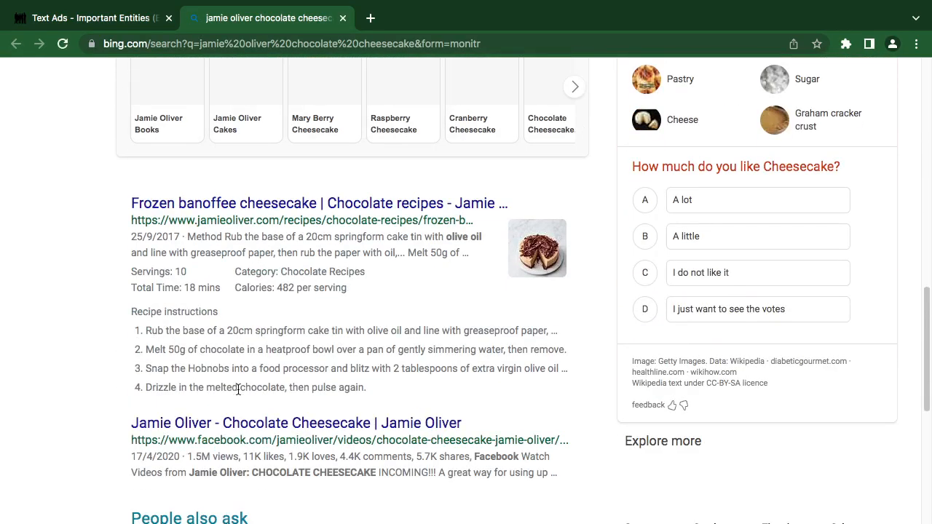
pyautogui.scroll(-3)
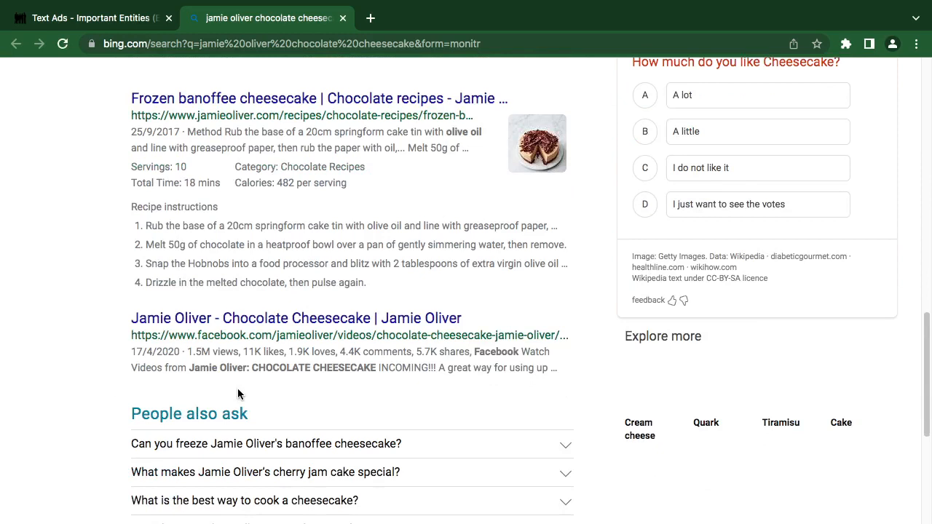
pyautogui.moveTo(286, 17)
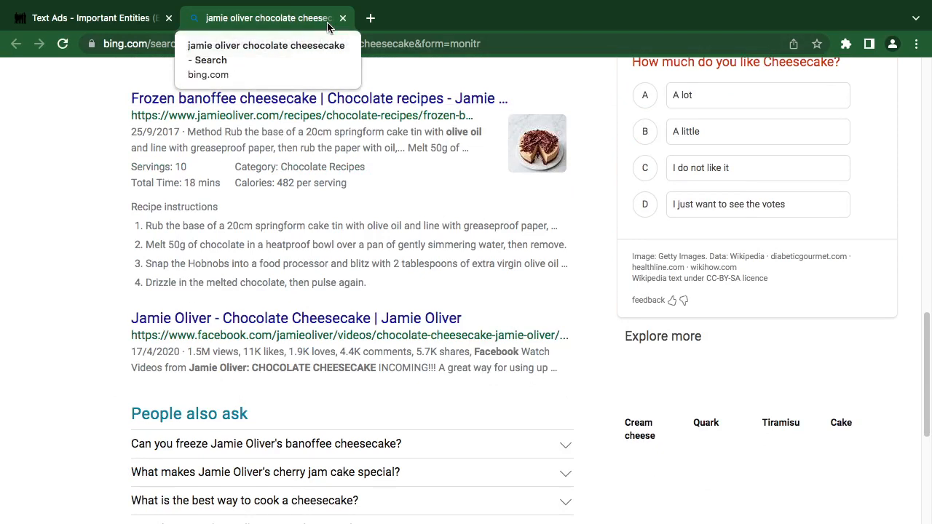
pyautogui.click(87, 18)
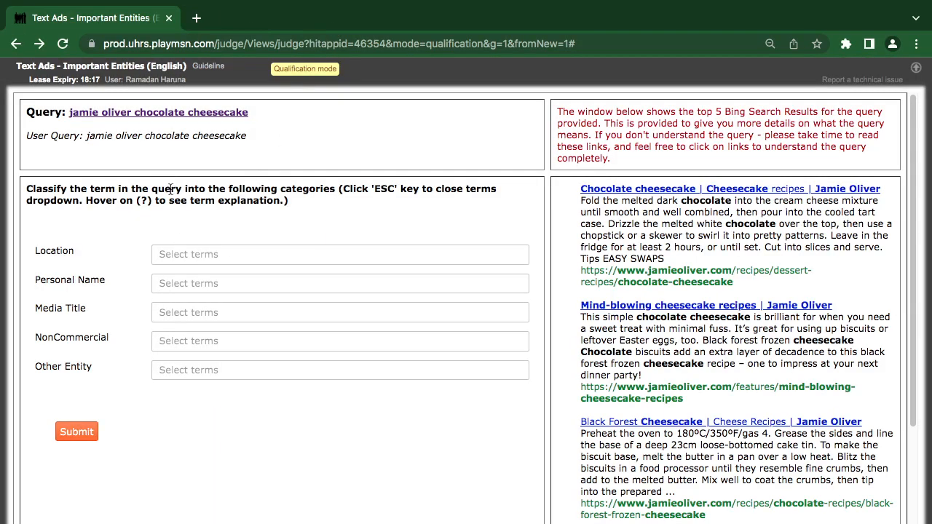
# - Open the guideline document and read the Other Entity section on page 3
pyautogui.click(207, 65)
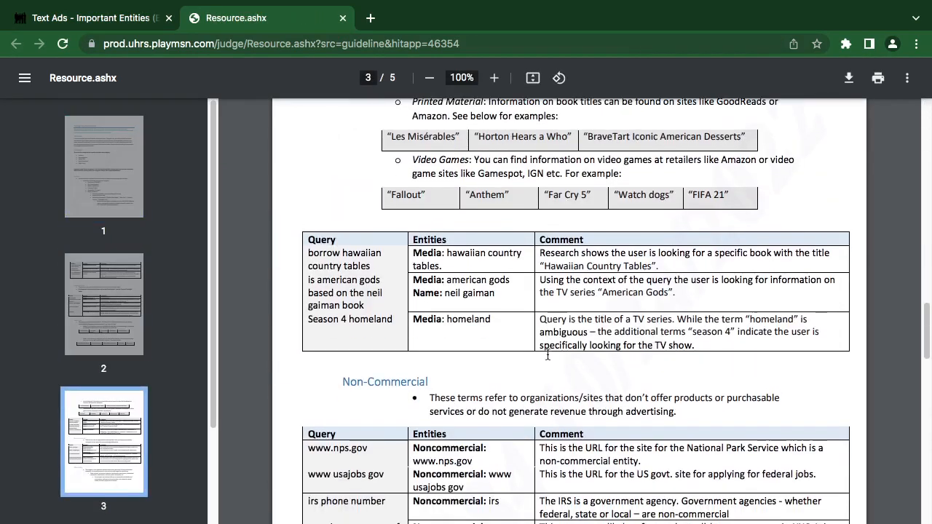
pyautogui.scroll(-3)
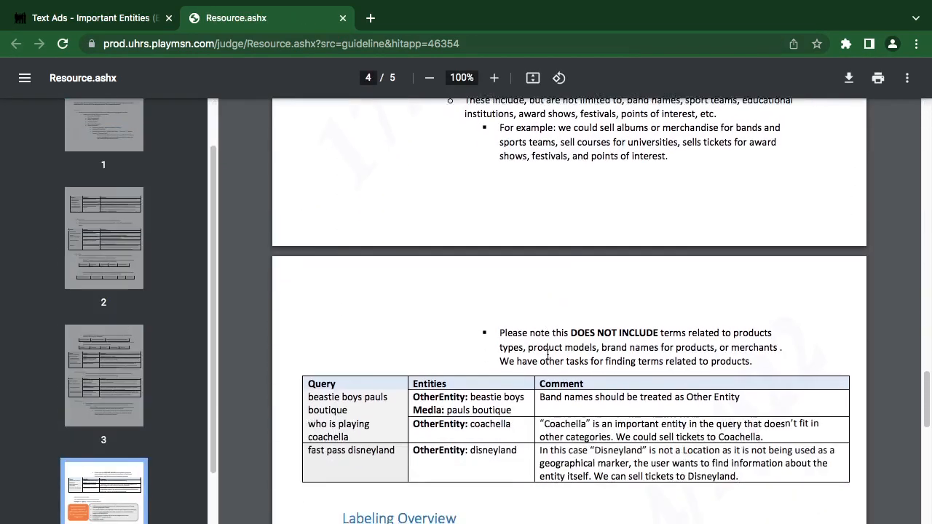
pyautogui.scroll(3)
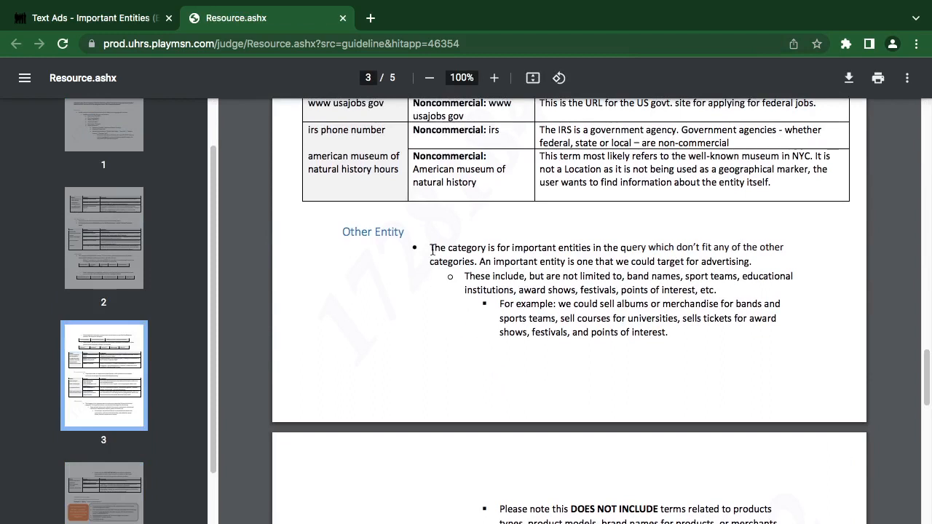
pyautogui.moveTo(556, 256)
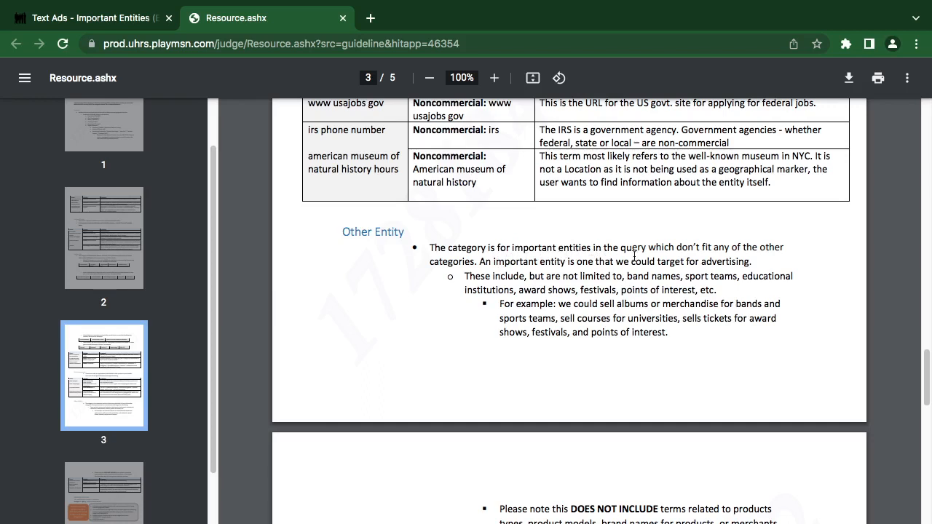
pyautogui.moveTo(716, 257)
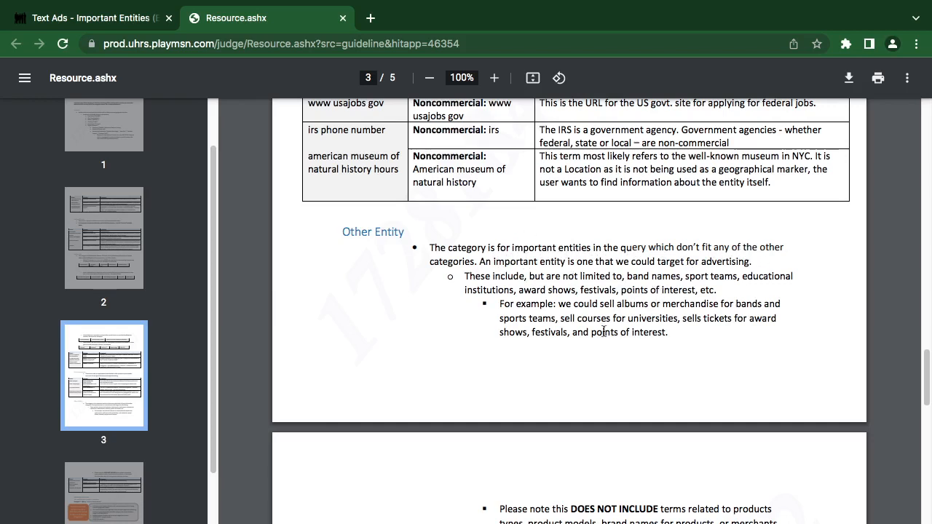
pyautogui.moveTo(446, 368)
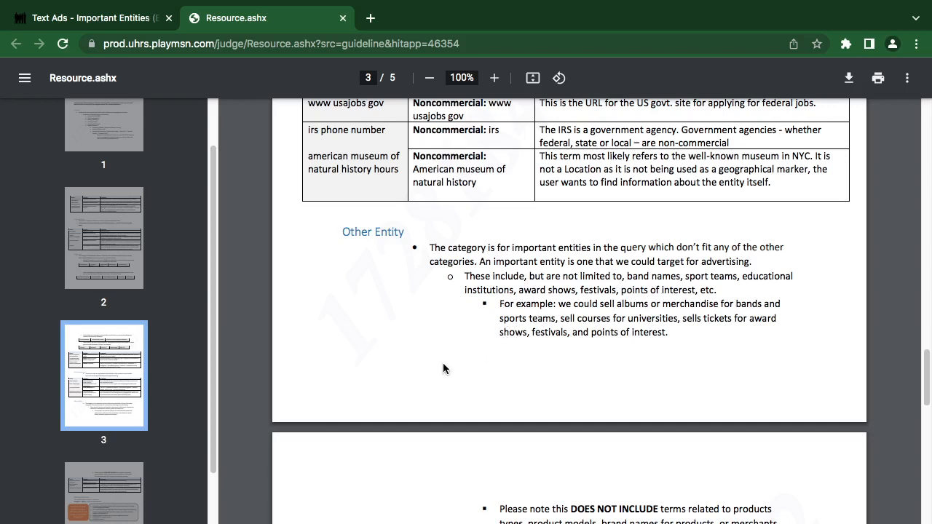
pyautogui.moveTo(443, 368)
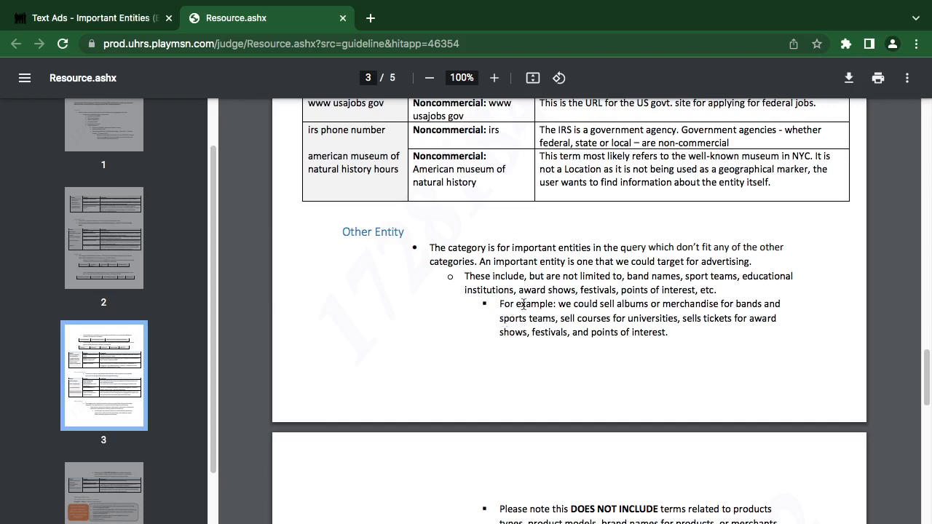
pyautogui.moveTo(563, 338)
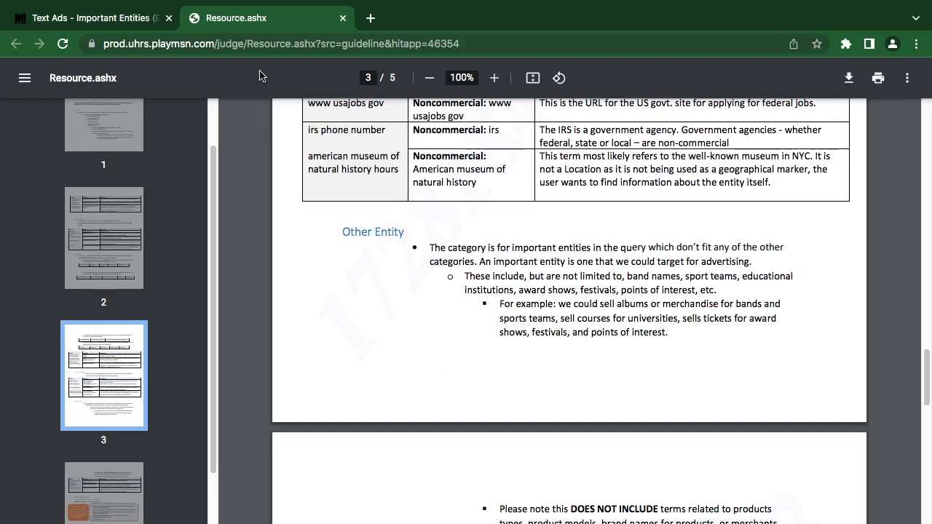
pyautogui.moveTo(275, 69)
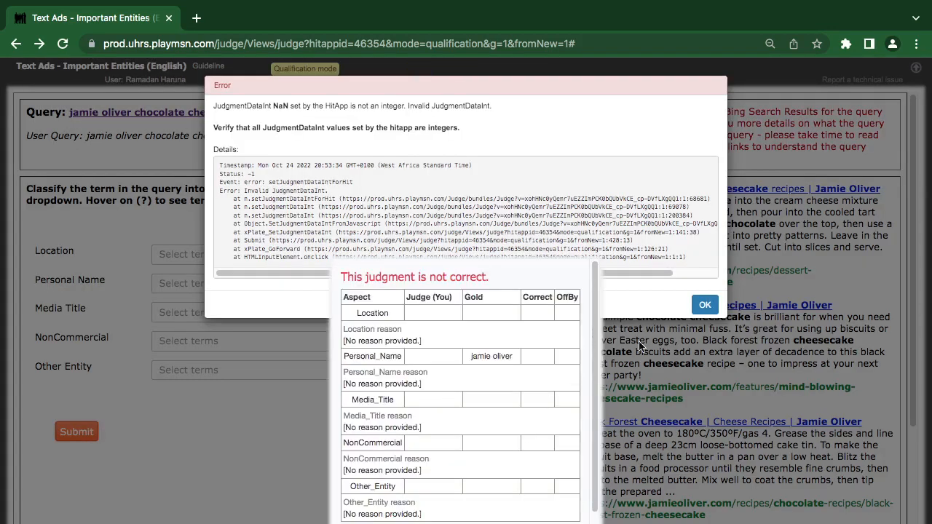
# - Dismiss the error dialog and review the comparison showing jamie oliver expected as Personal Name
pyautogui.click(705, 304)
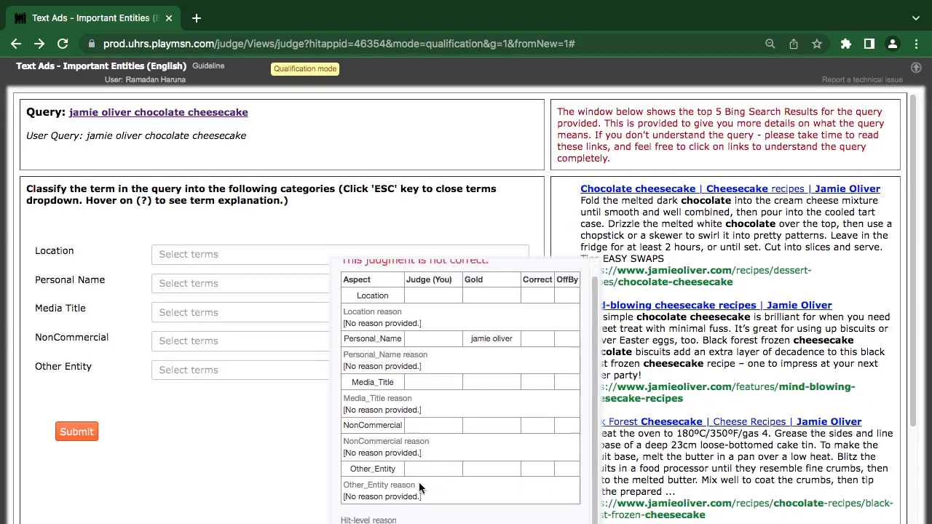
pyautogui.scroll(-3)
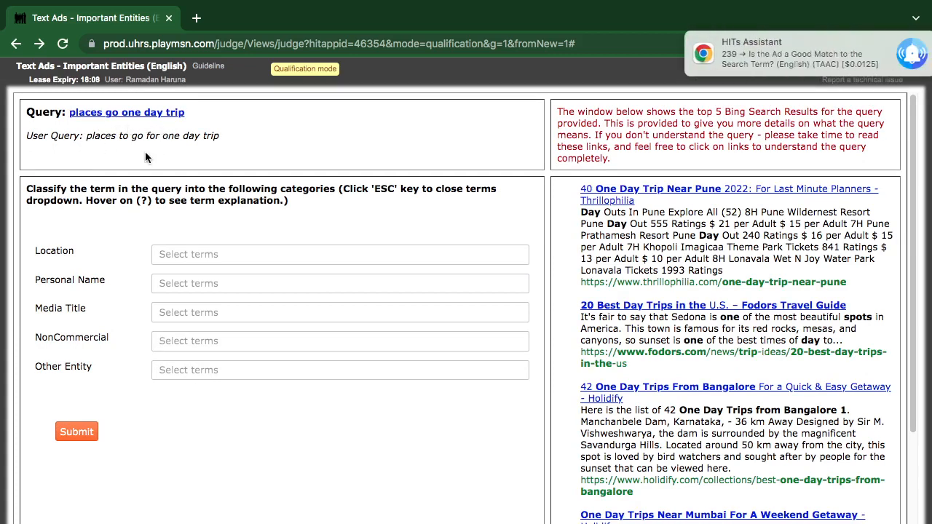
pyautogui.moveTo(207, 150)
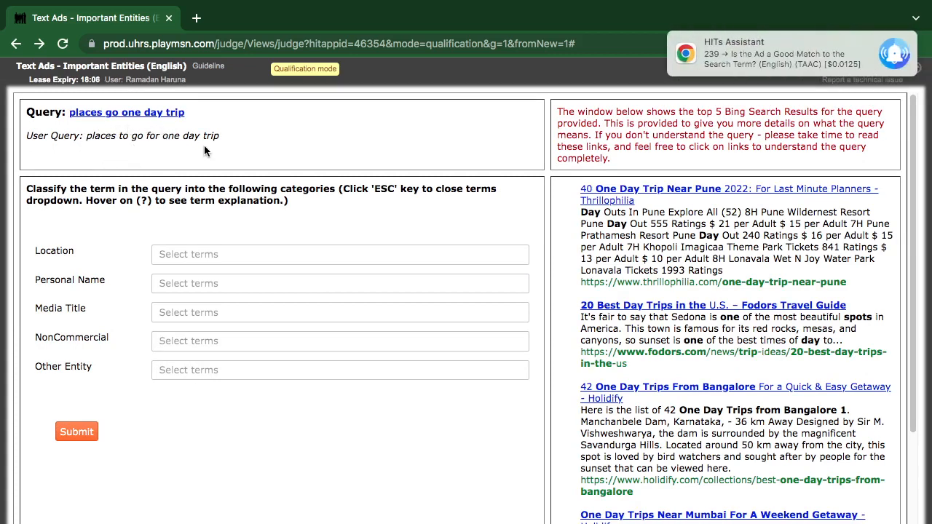
# - Submit the 'places go one day trip' query with no entities, close the result panels and reach the Success dialog
pyautogui.click(76, 431)
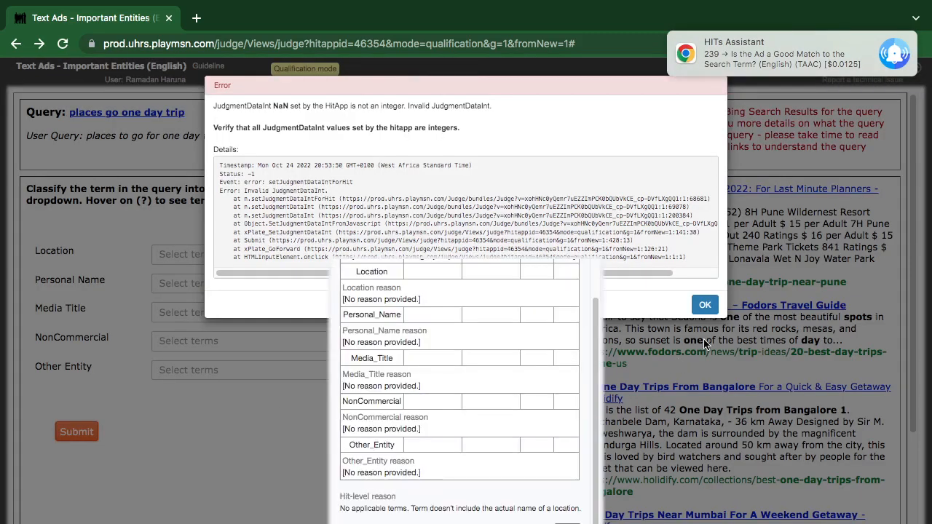
pyautogui.click(705, 304)
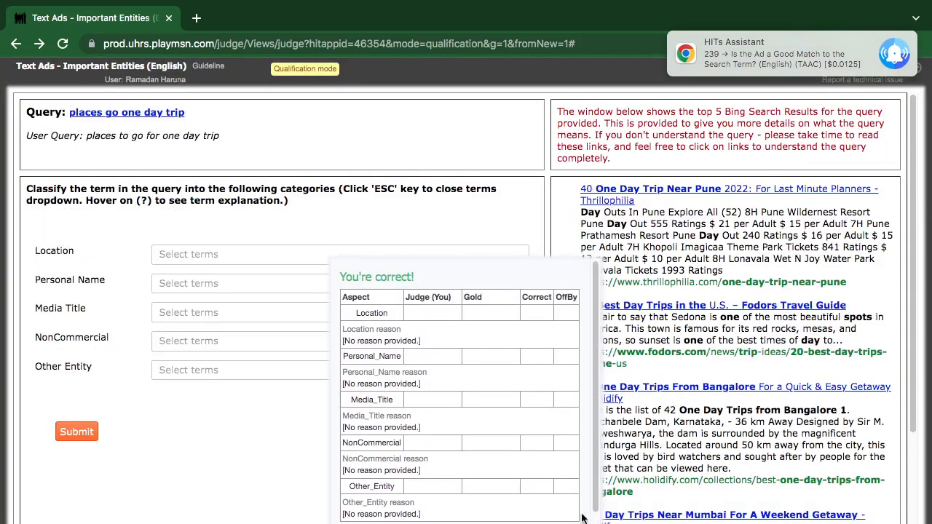
pyautogui.click(76, 431)
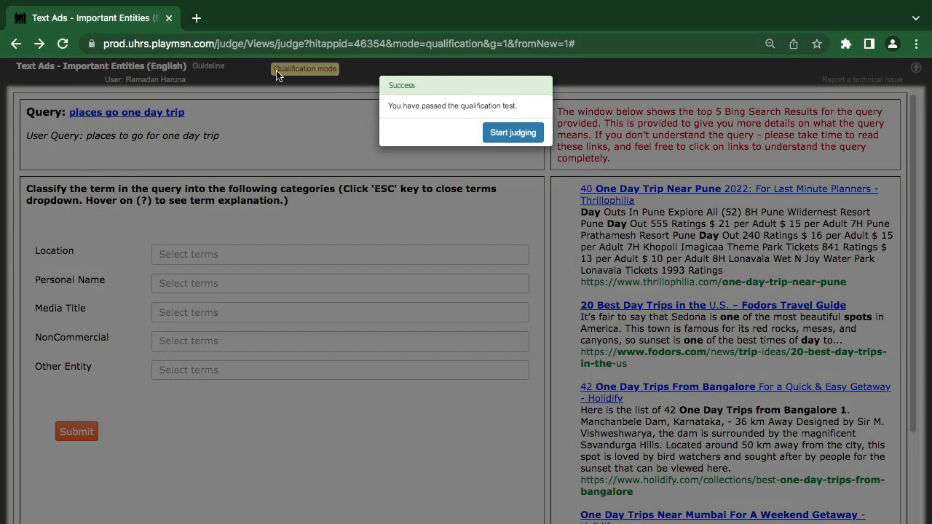
pyautogui.moveTo(316, 263)
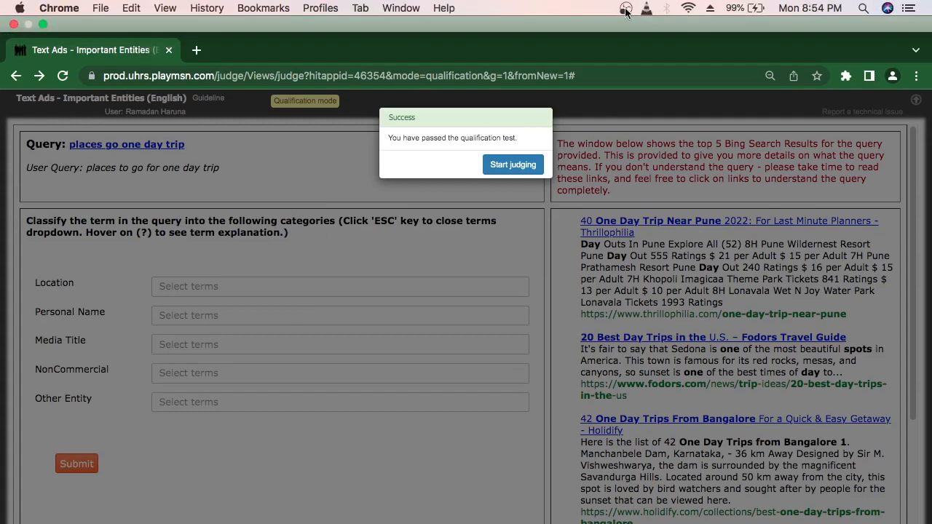
pyautogui.click(625, 9)
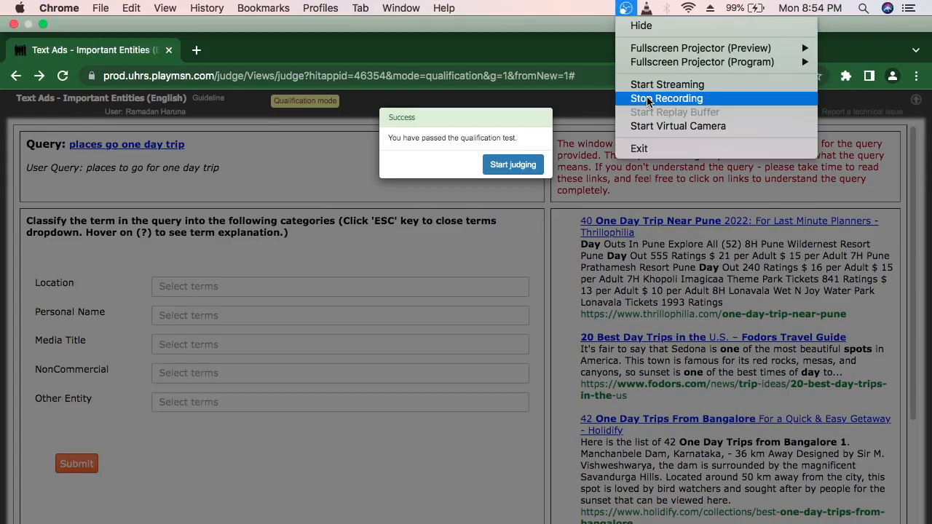